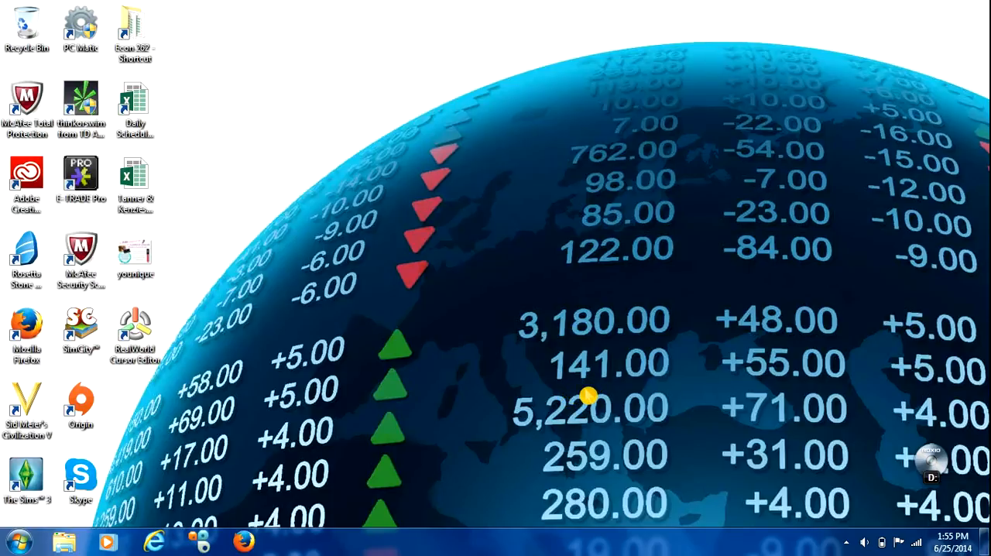
mouse_move(662, 318)
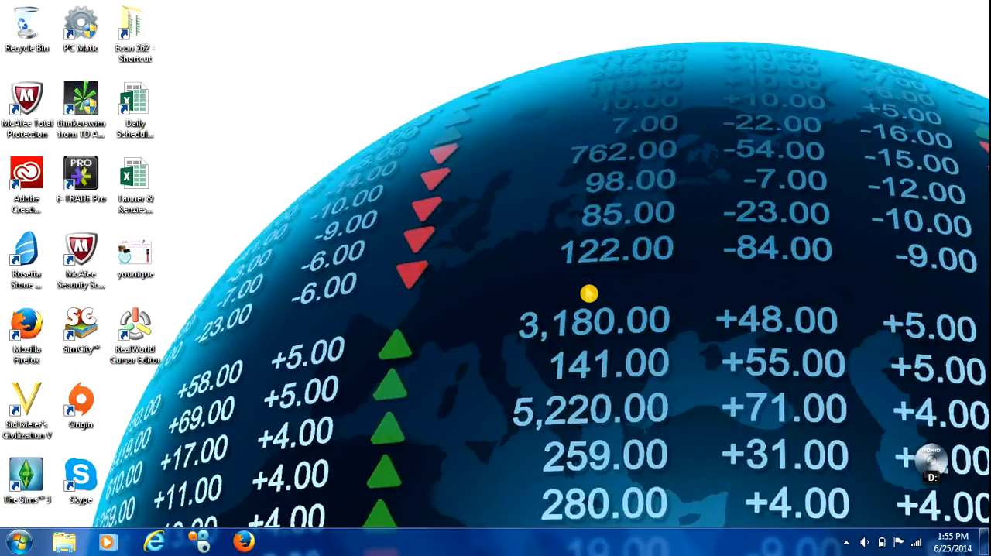
mouse_move(532, 316)
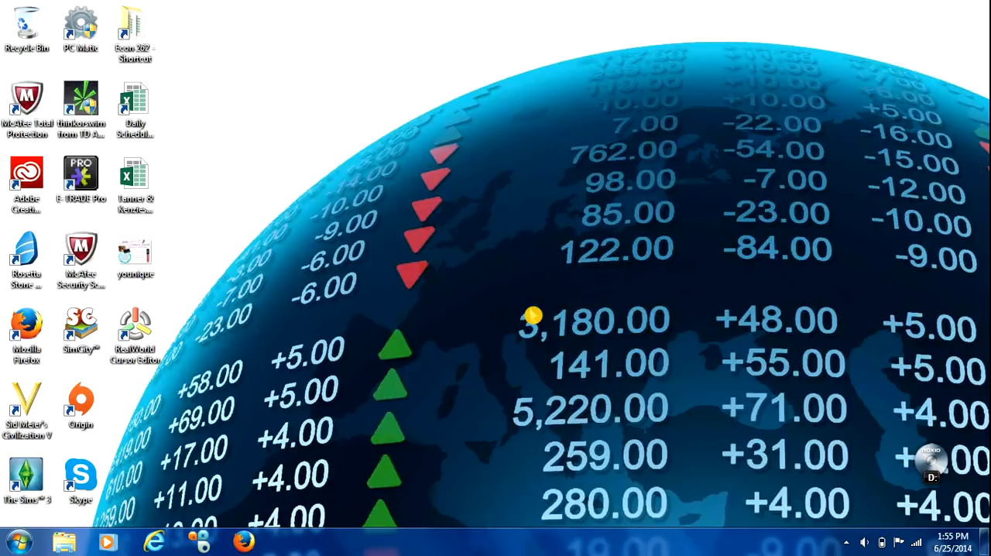
mouse_move(293, 484)
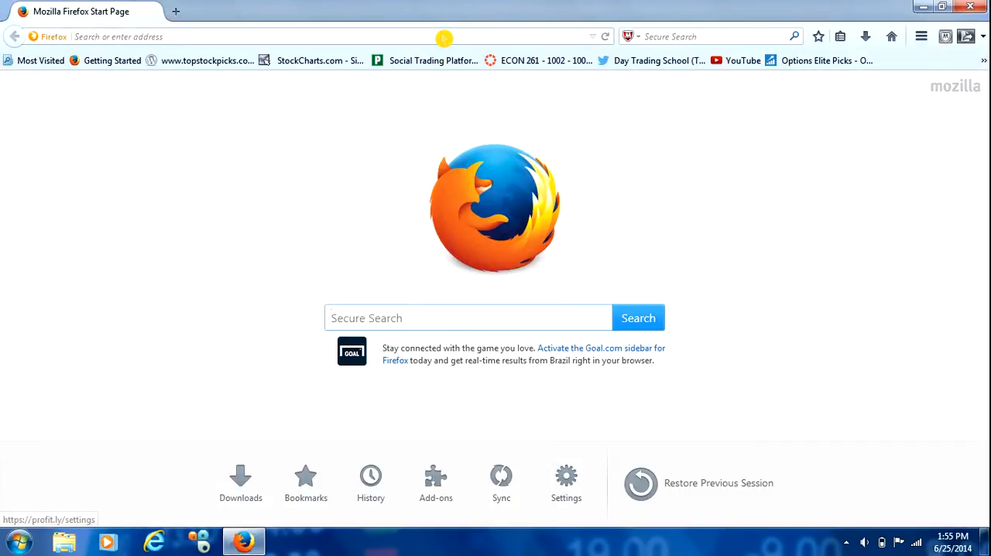
Load stockcharts.com from the address bar and toggle the market graph between S&P 500 and Dow
text(st)
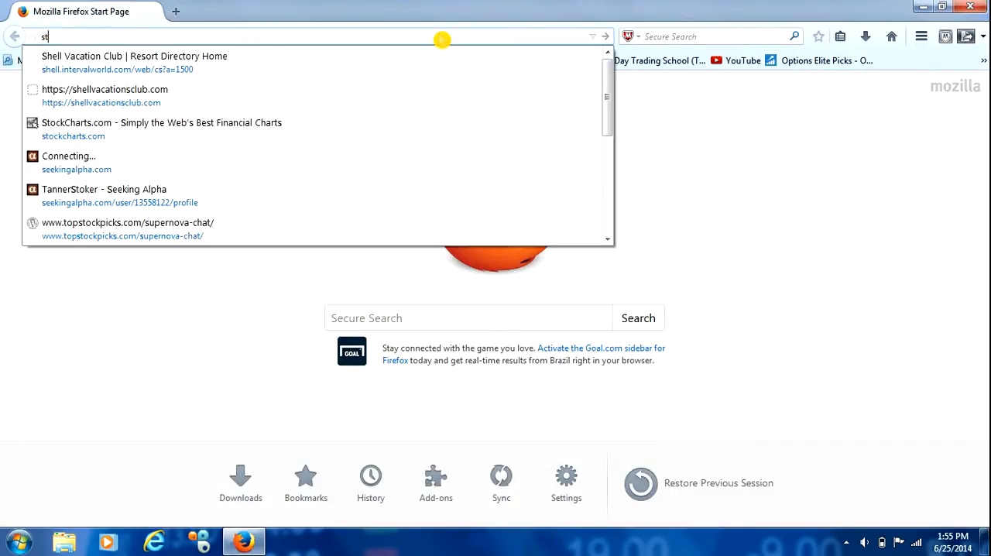
click(161, 123)
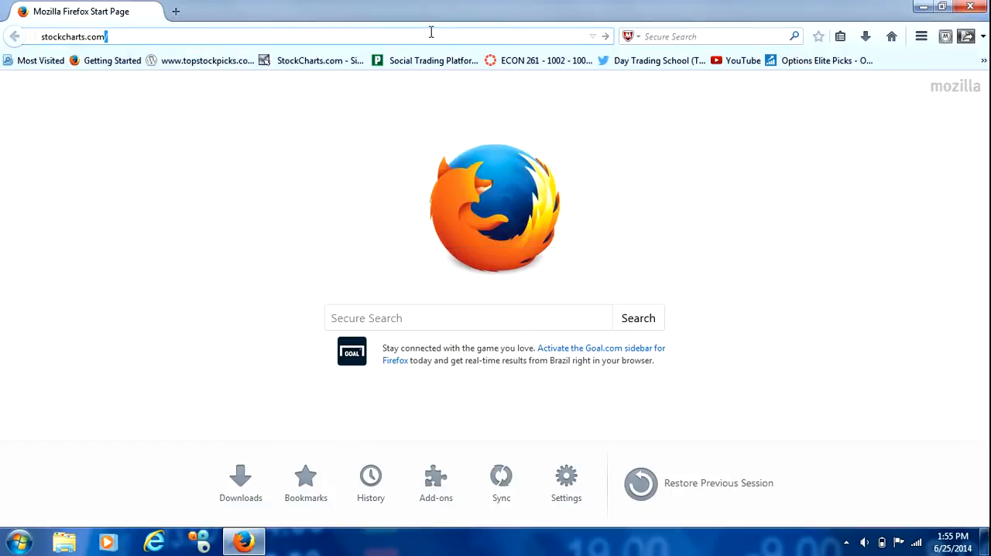
key(Return)
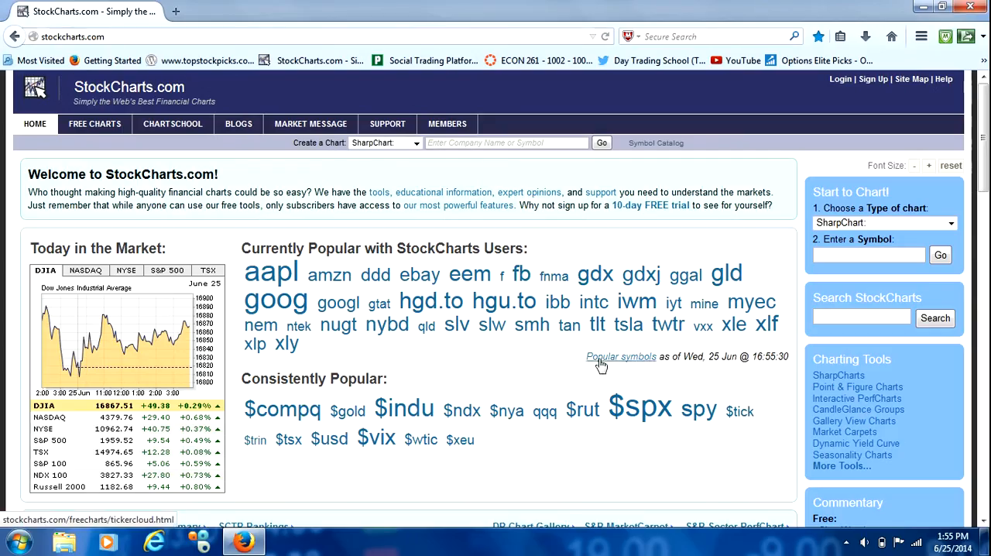
mouse_move(559, 408)
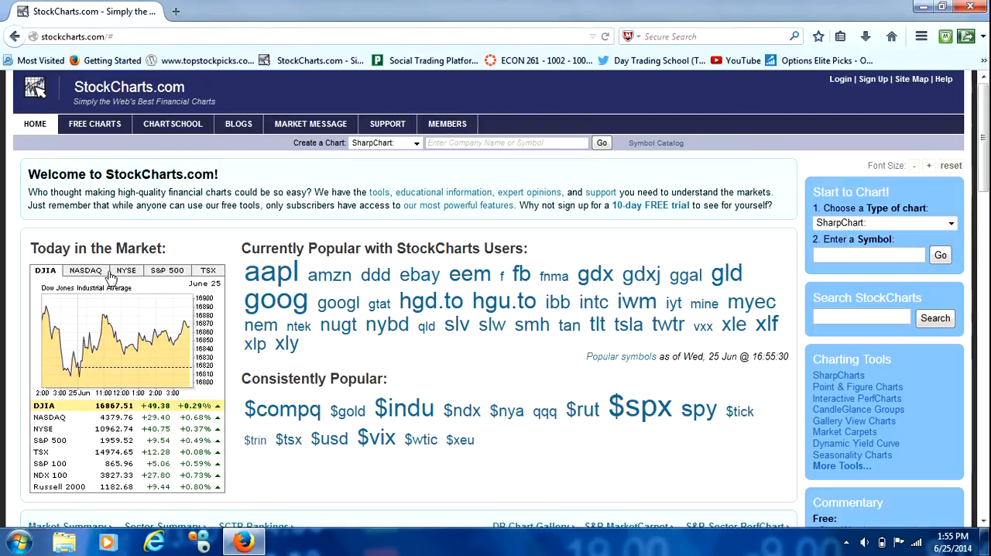
click(167, 270)
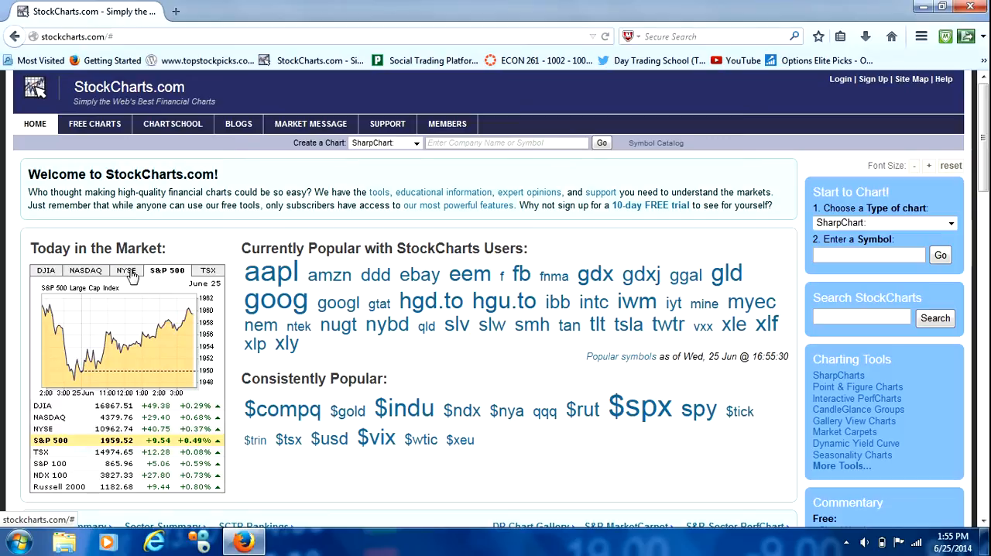
click(45, 270)
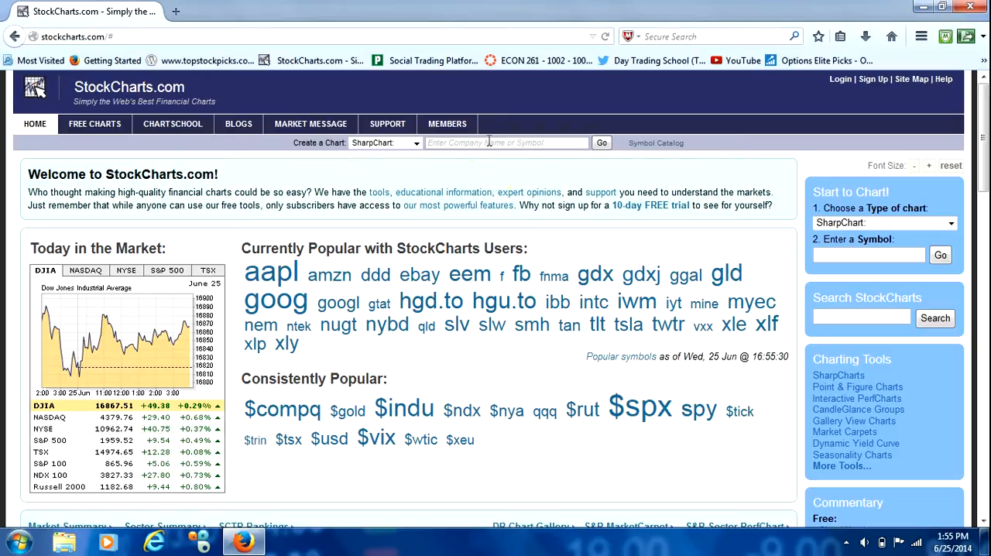
Chart the symbol AAPL and scroll through its chart attribute settings
click(507, 142)
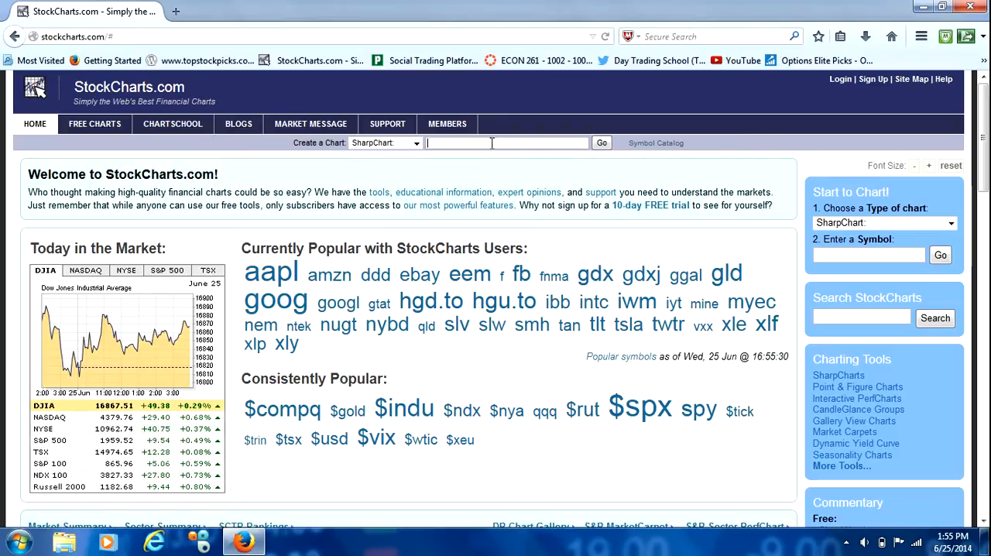
text(aapl)
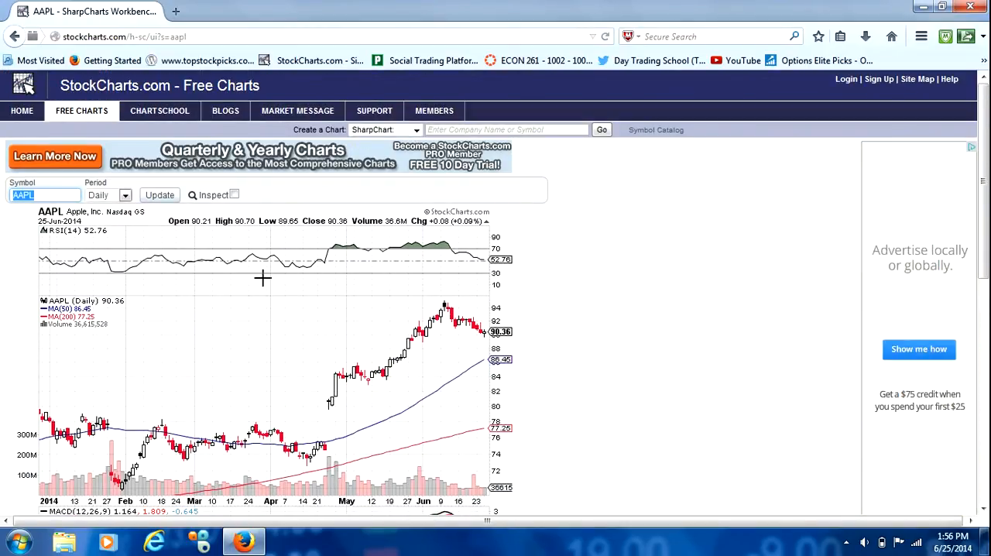
scroll(down, 3)
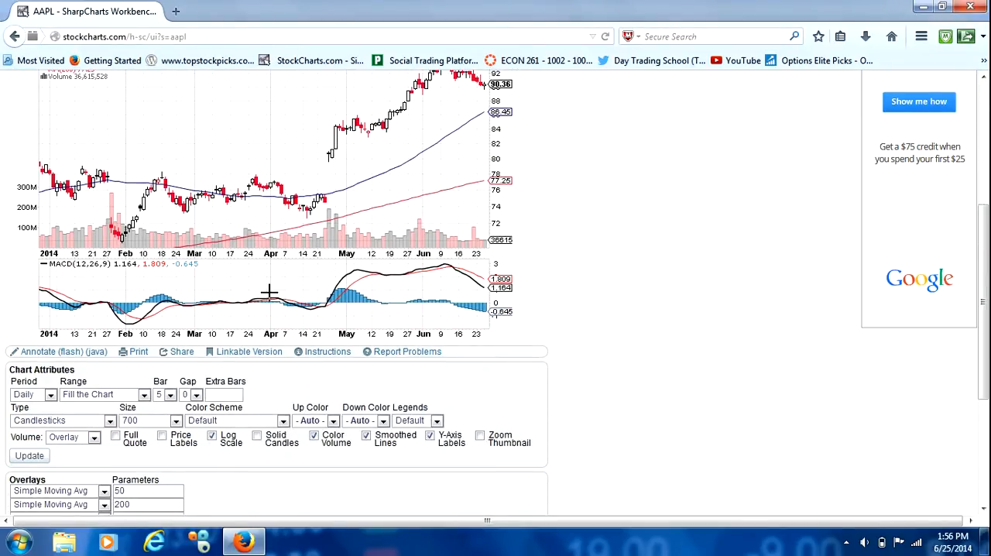
scroll(down, 3)
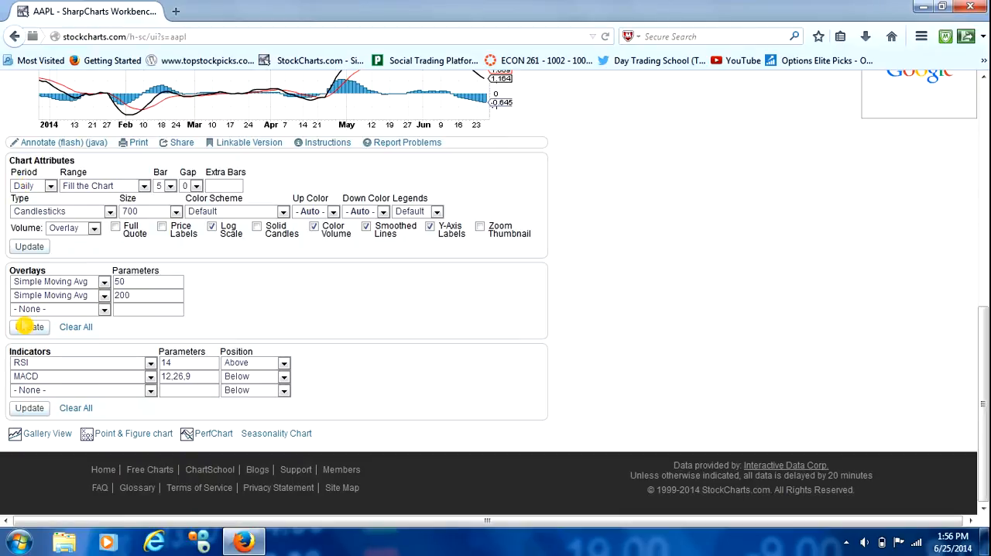
mouse_move(271, 325)
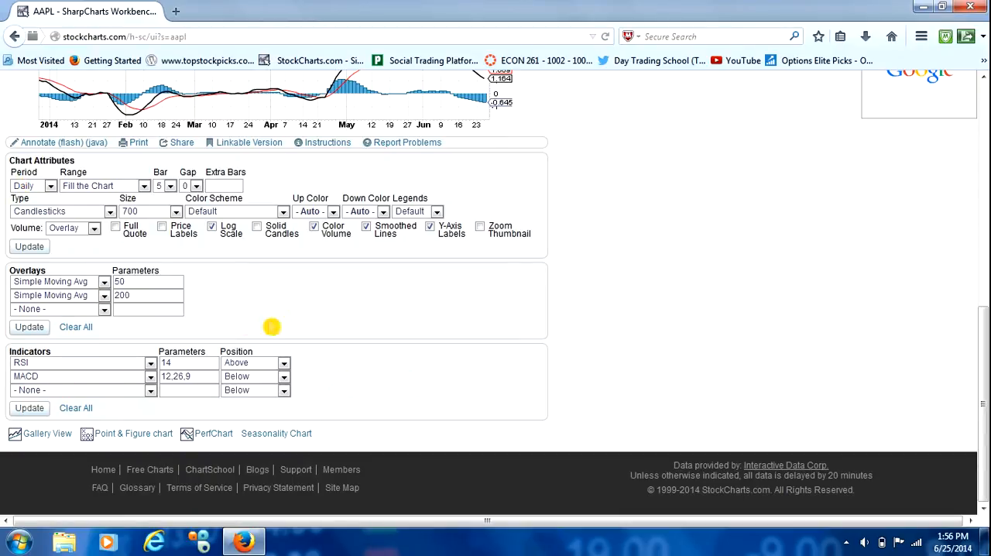
mouse_move(106, 268)
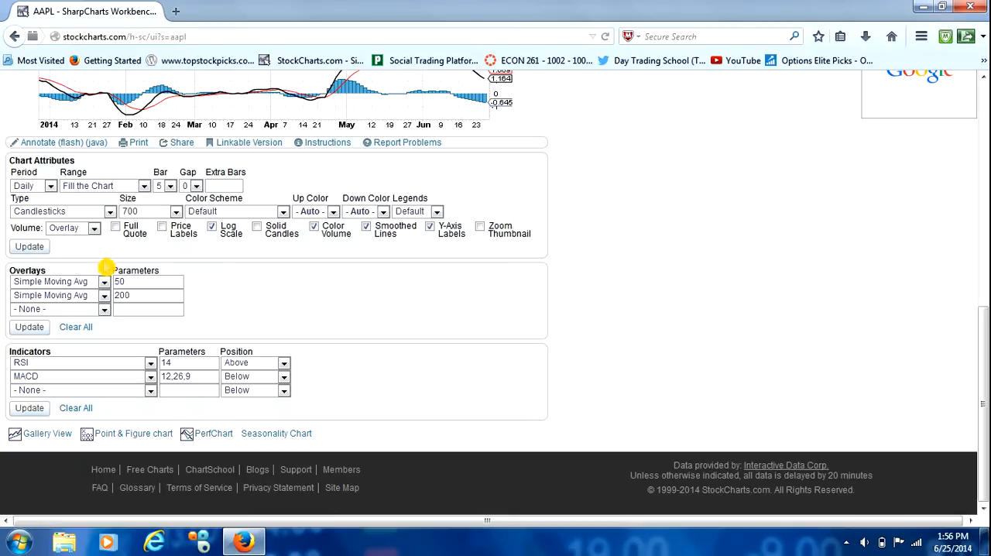
scroll(up, 3)
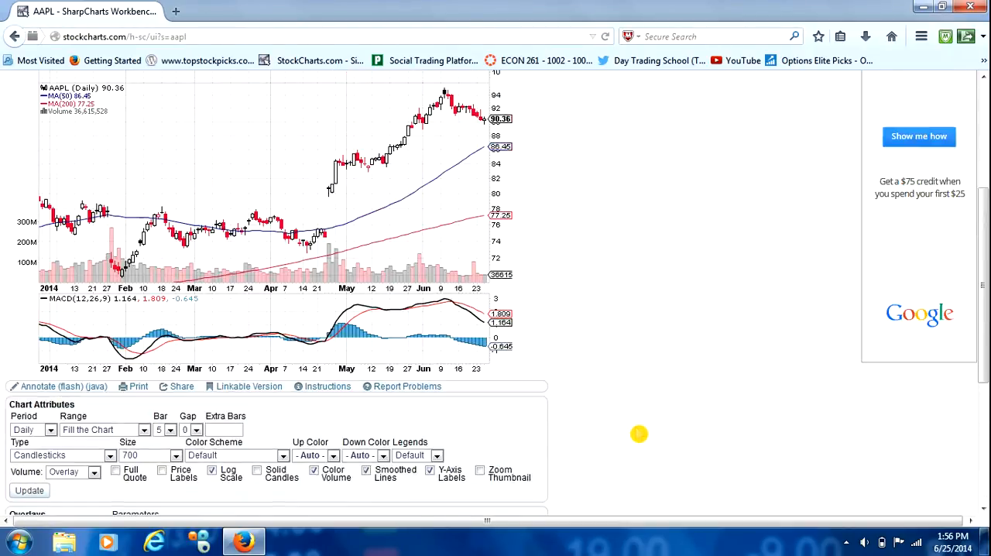
scroll(up, 3)
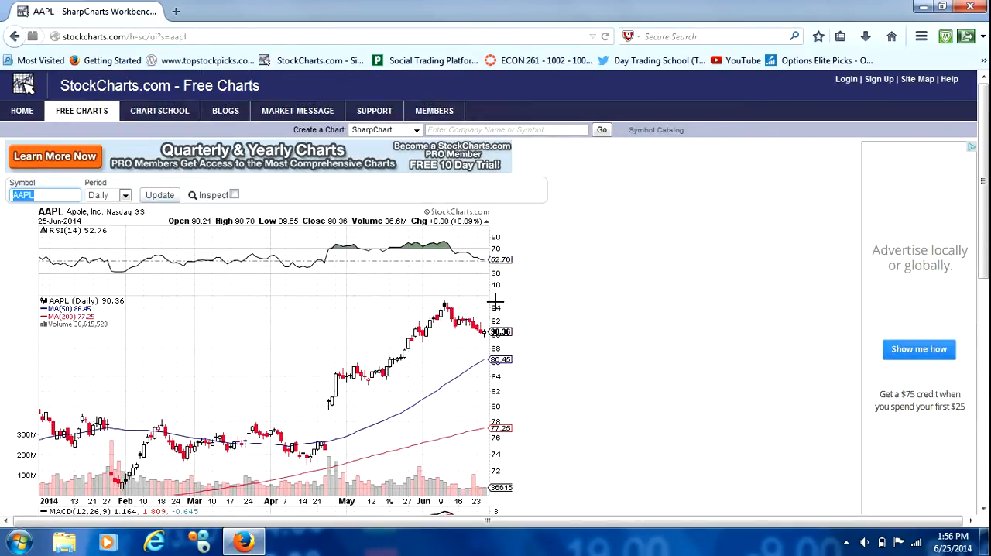
mouse_move(296, 295)
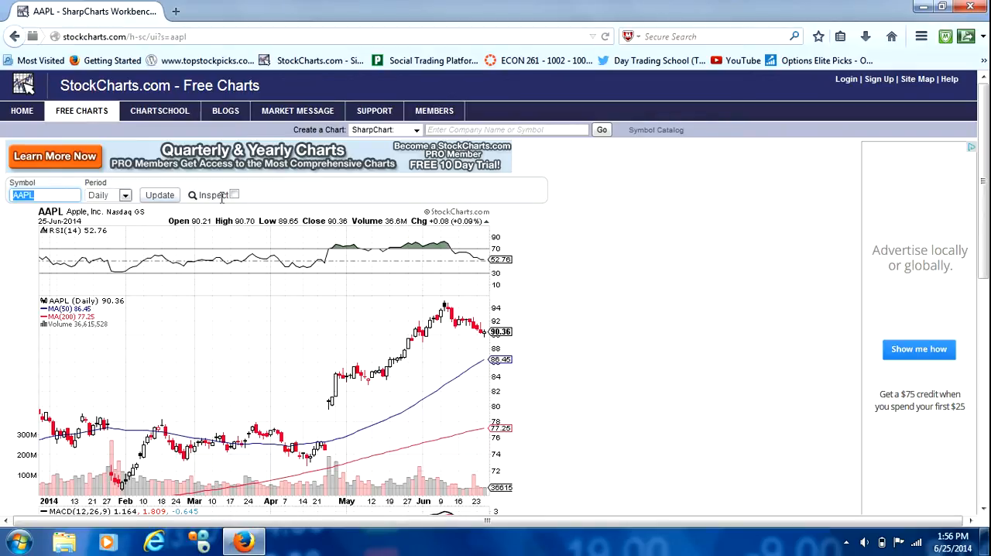
Enable Inspect mode to read daily open, high, low, close and volume values
click(234, 195)
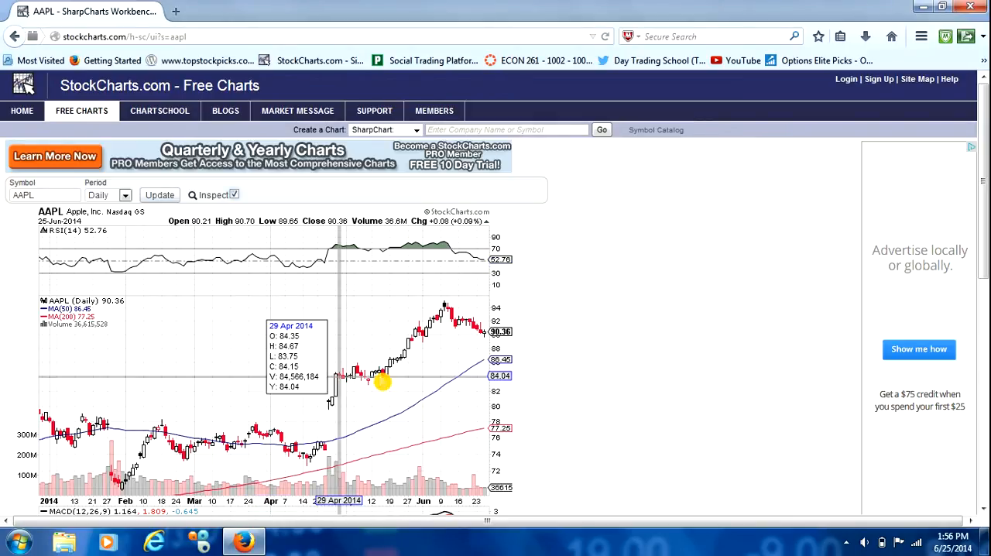
mouse_move(436, 312)
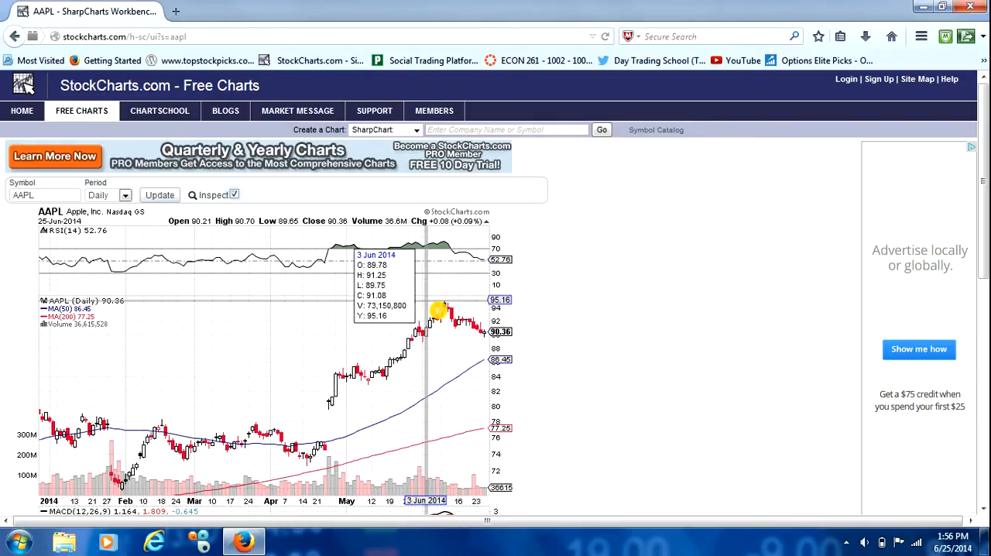
mouse_move(437, 321)
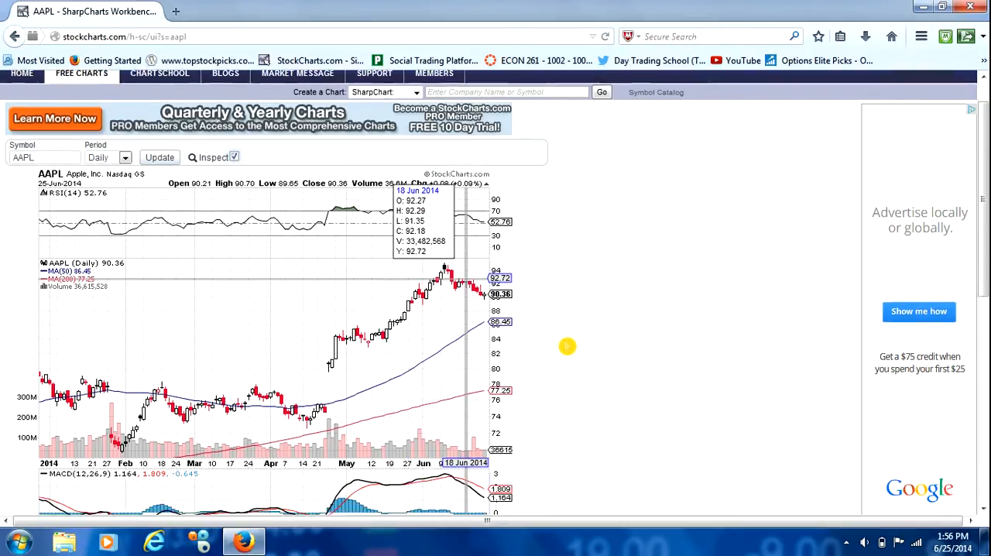
scroll(down, 3)
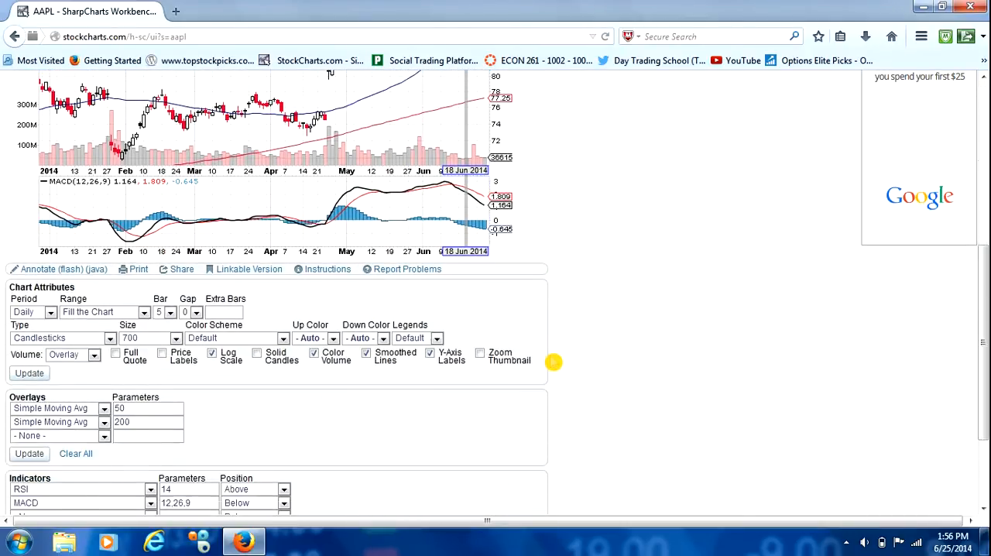
scroll(down, 3)
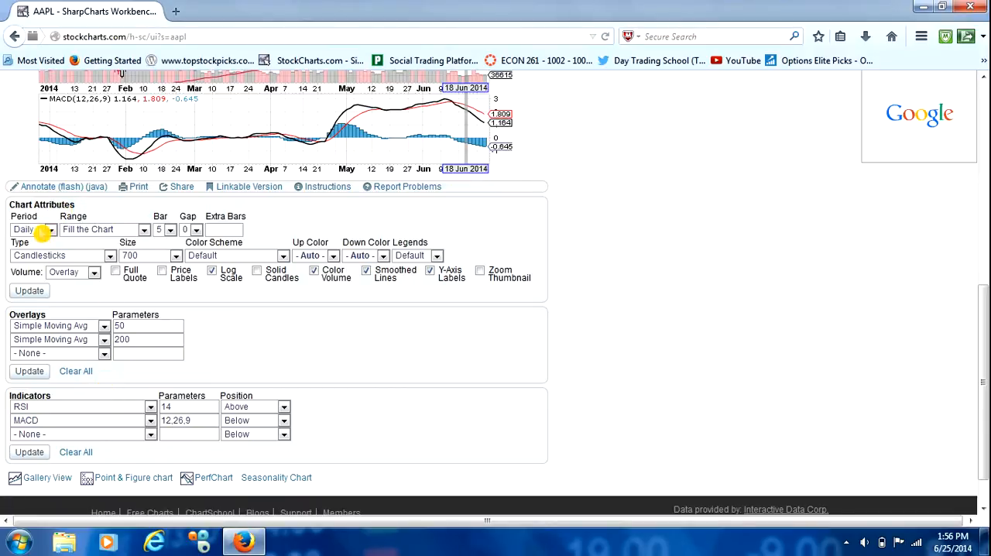
mouse_move(238, 341)
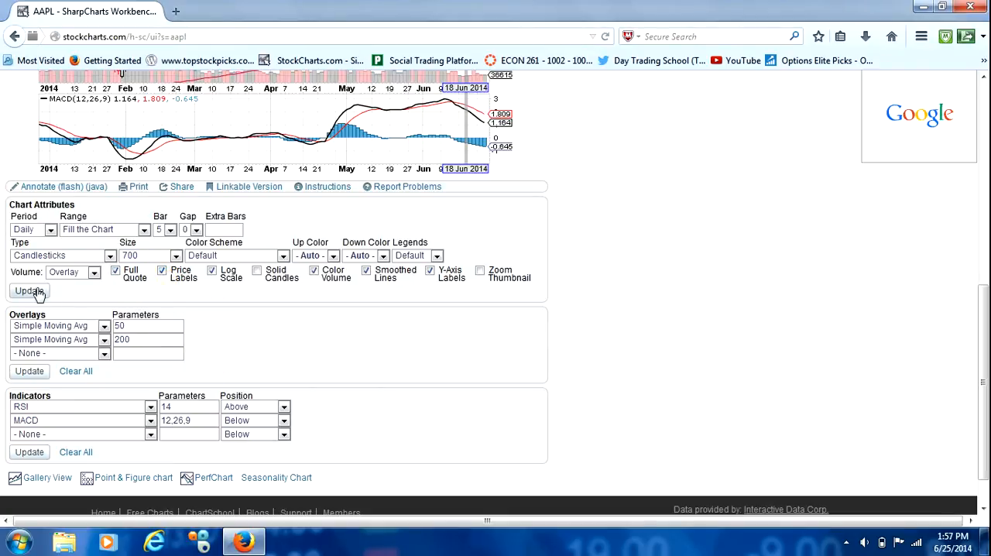
click(29, 290)
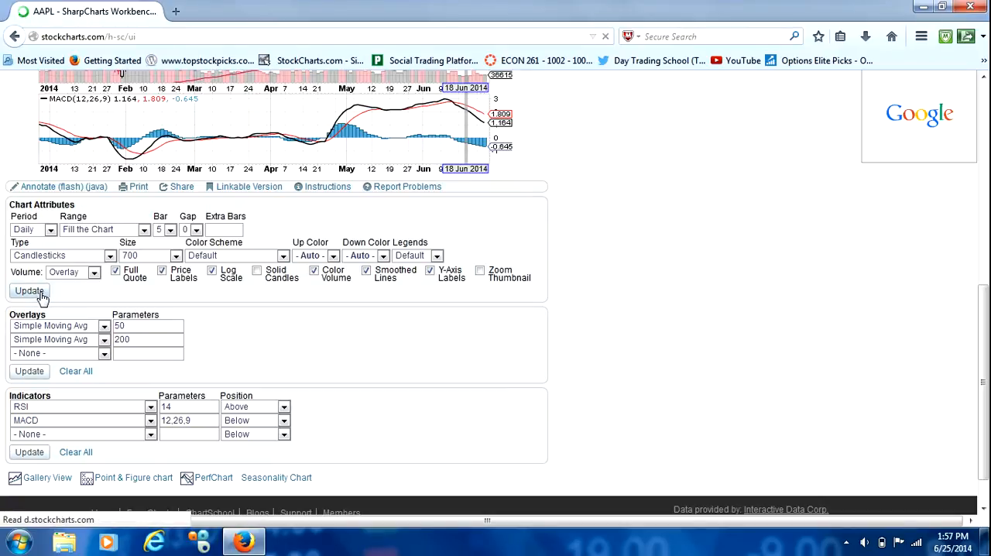
click(29, 290)
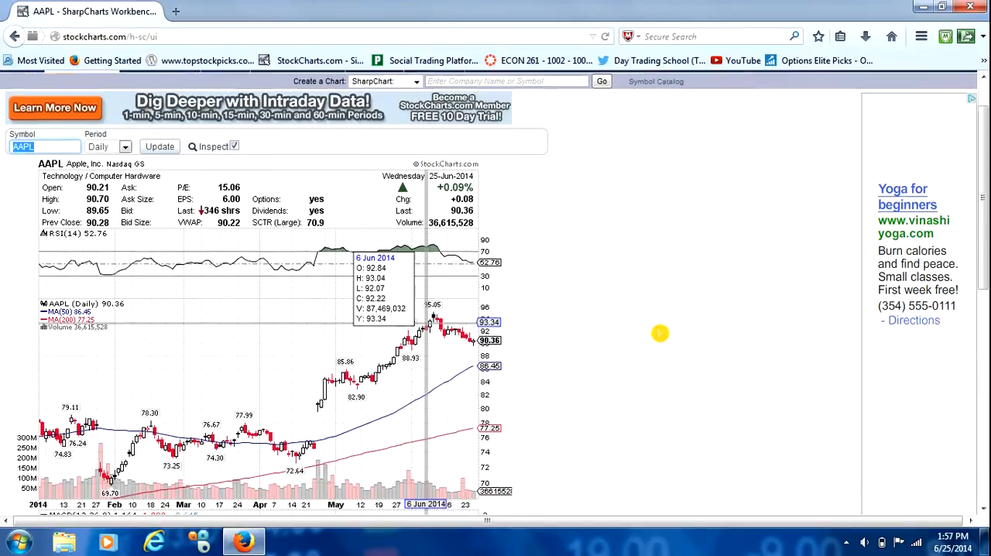
scroll(down, 3)
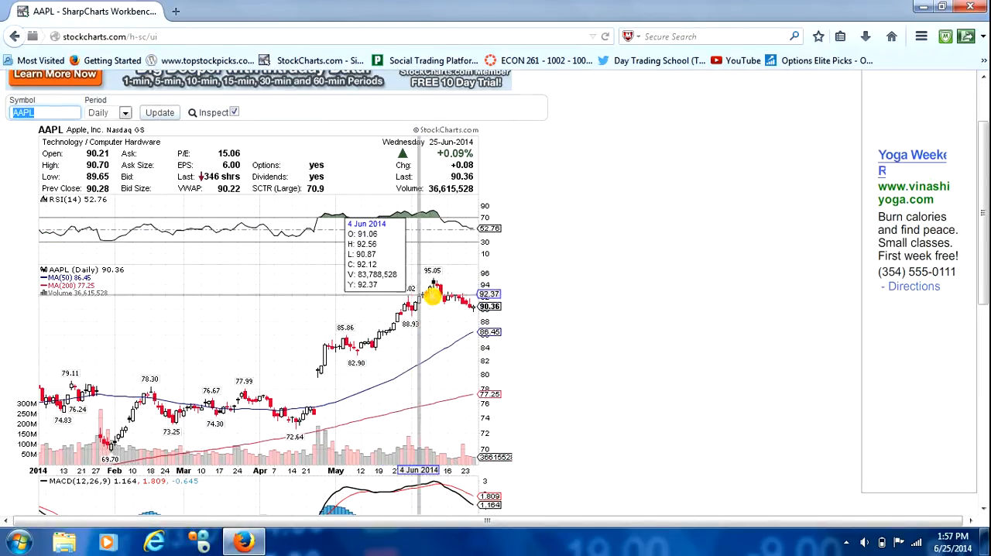
mouse_move(437, 280)
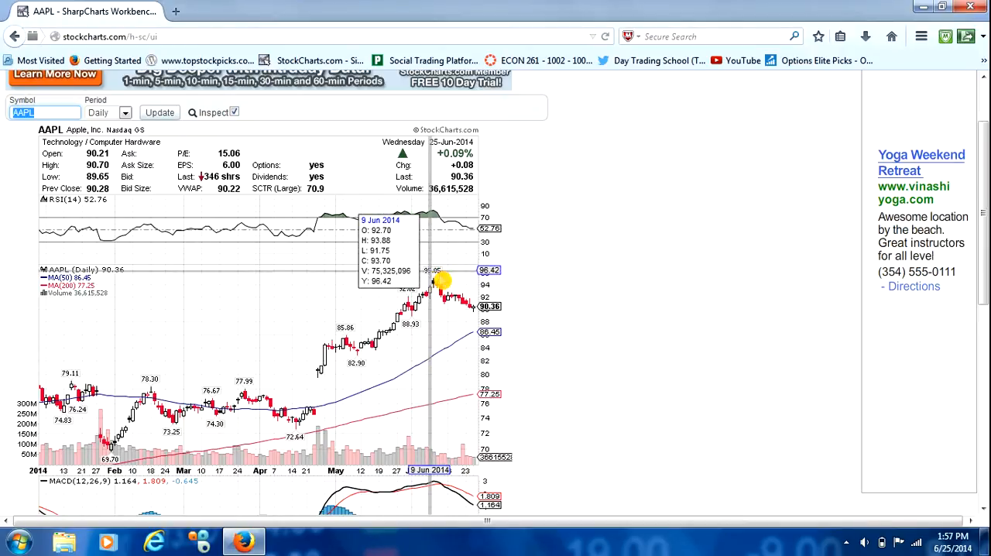
mouse_move(422, 333)
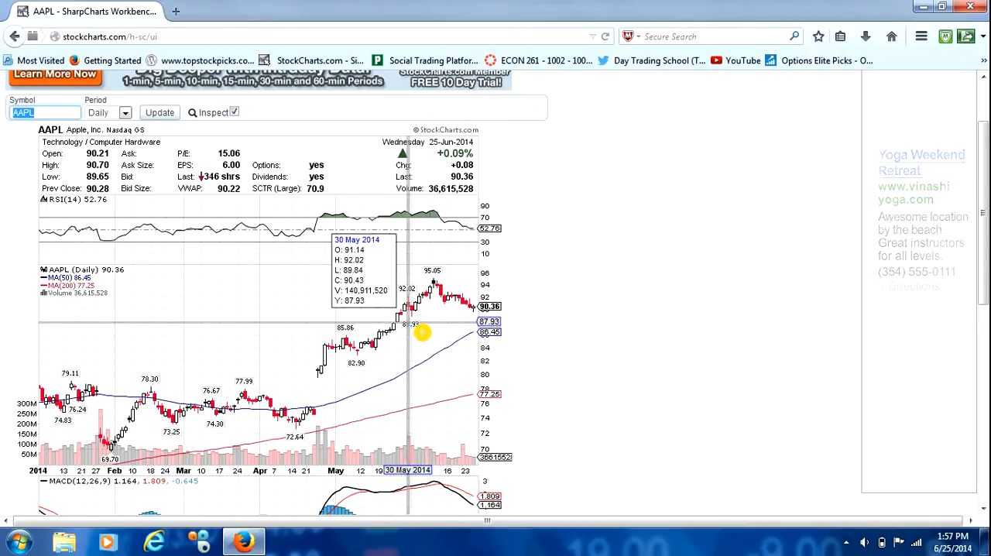
mouse_move(433, 272)
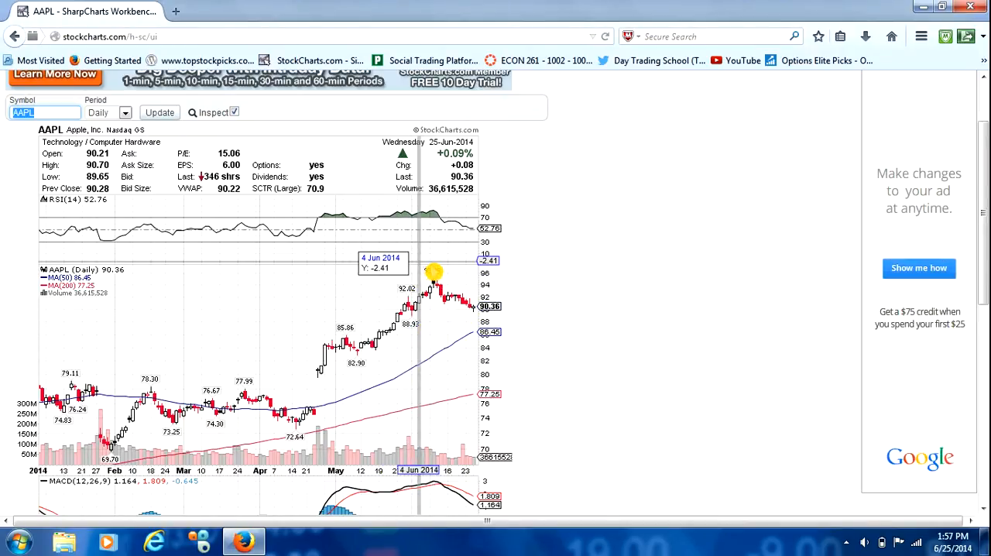
mouse_move(537, 348)
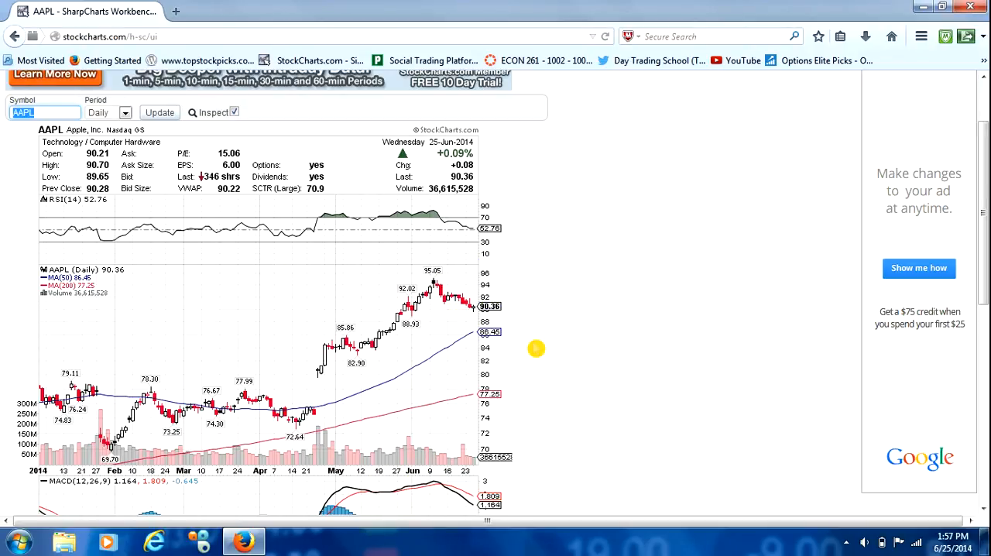
mouse_move(409, 323)
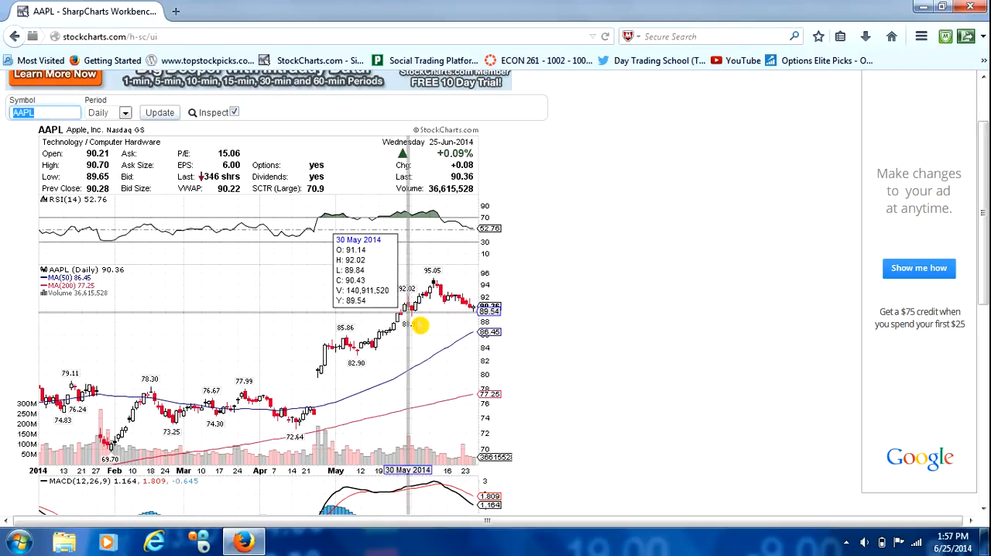
mouse_move(437, 280)
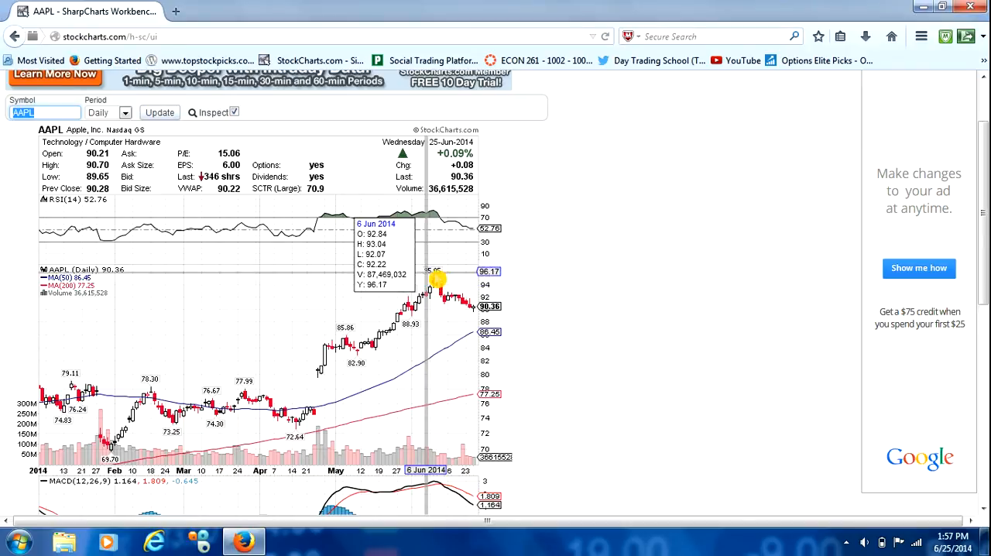
mouse_move(447, 319)
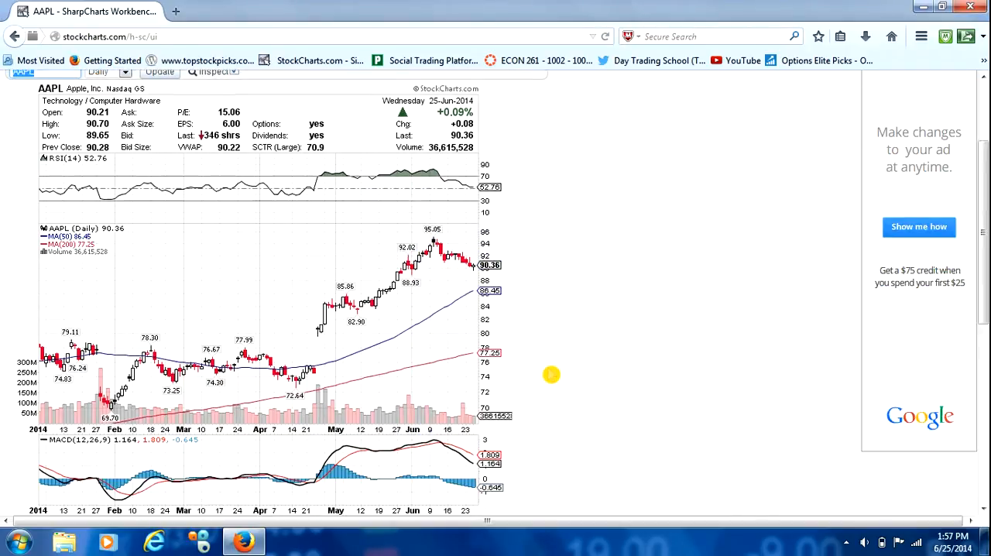
Set the third overlay row to Simple Moving Avg with parameter 20
scroll(down, 3)
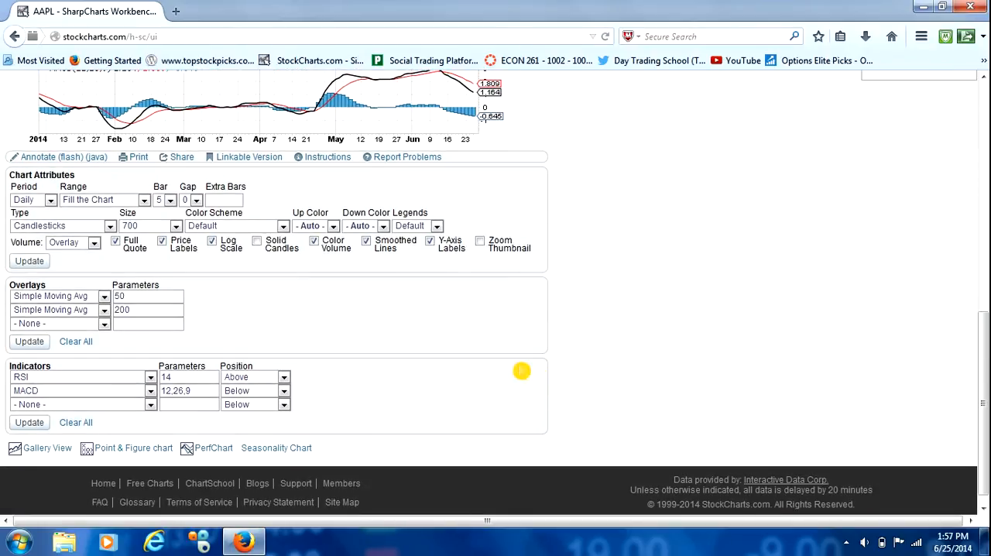
scroll(up, 3)
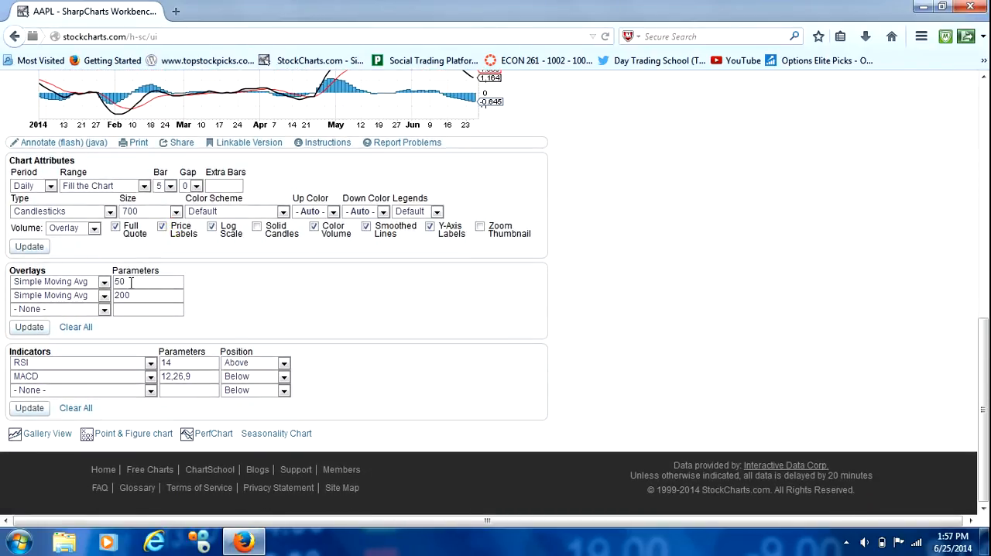
mouse_move(387, 429)
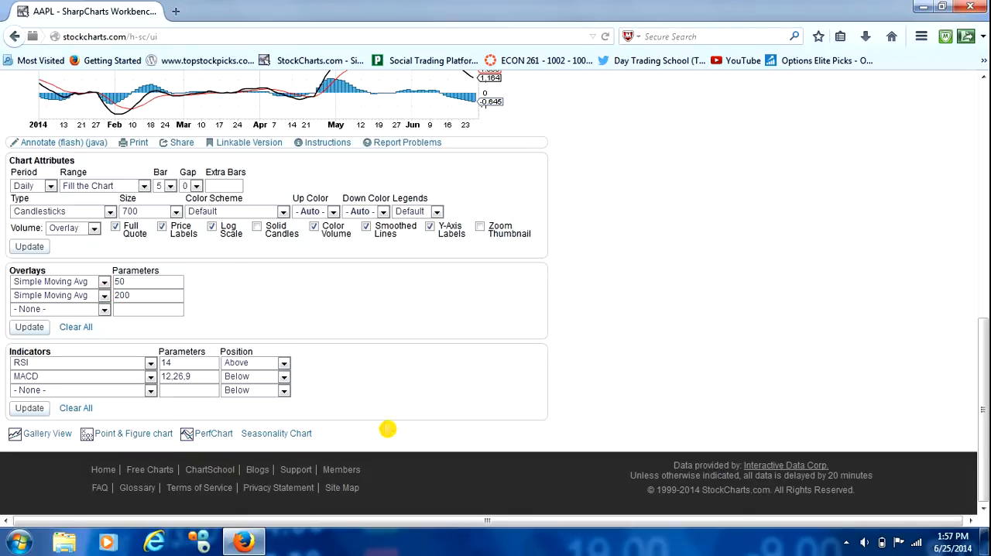
scroll(up, 3)
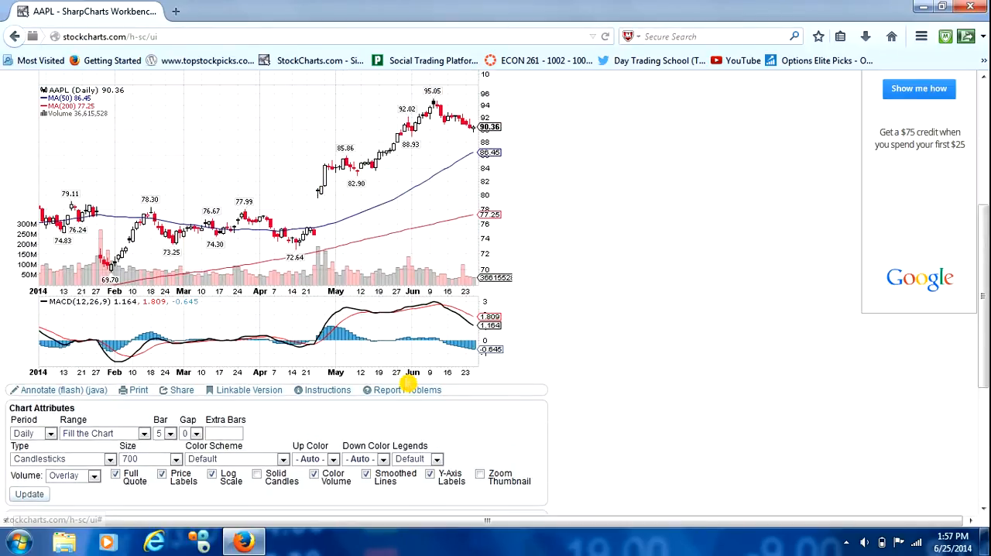
scroll(down, 3)
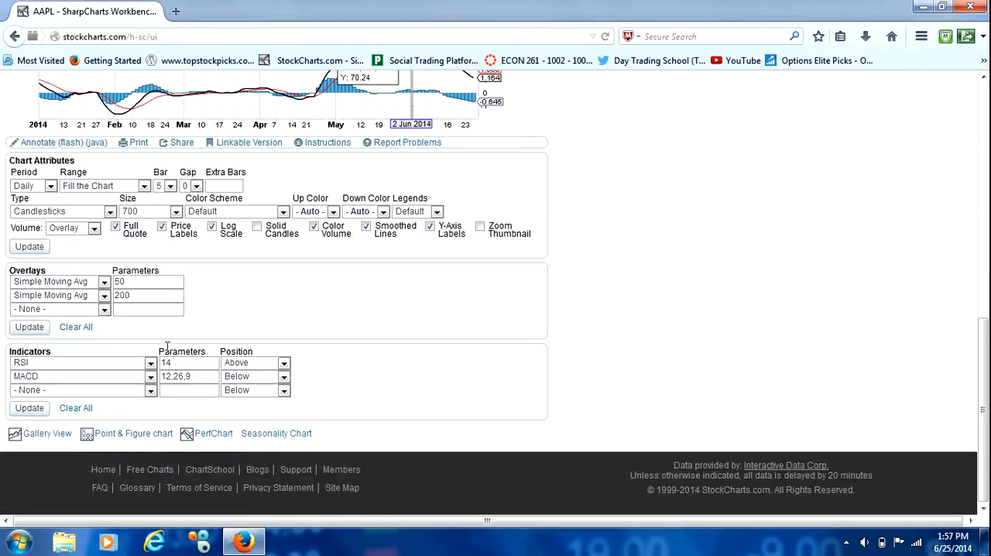
click(104, 308)
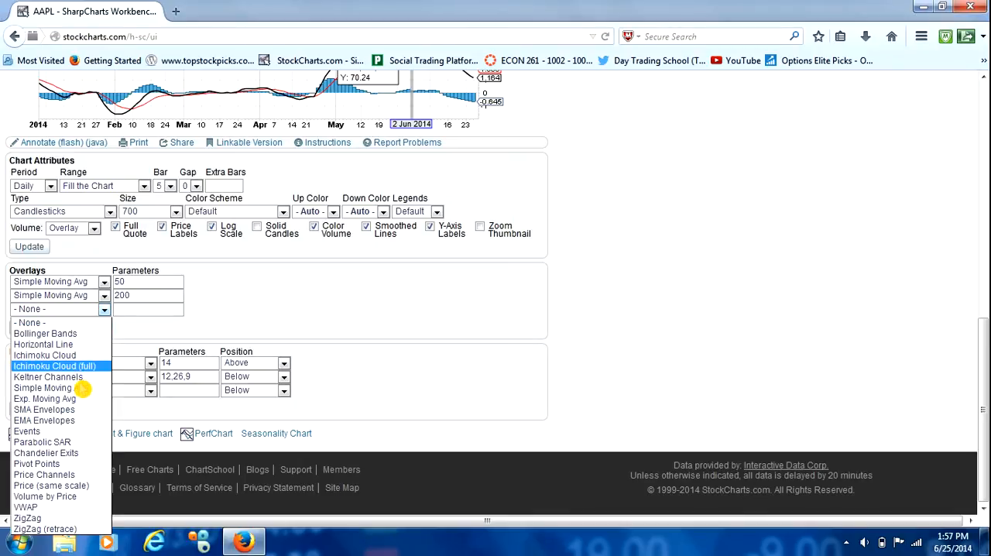
mouse_move(44, 354)
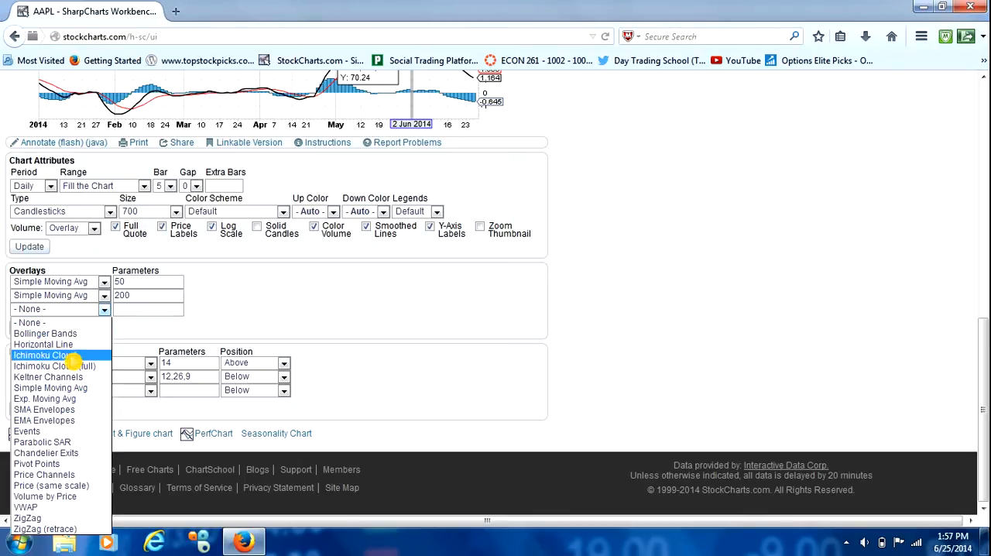
mouse_move(74, 387)
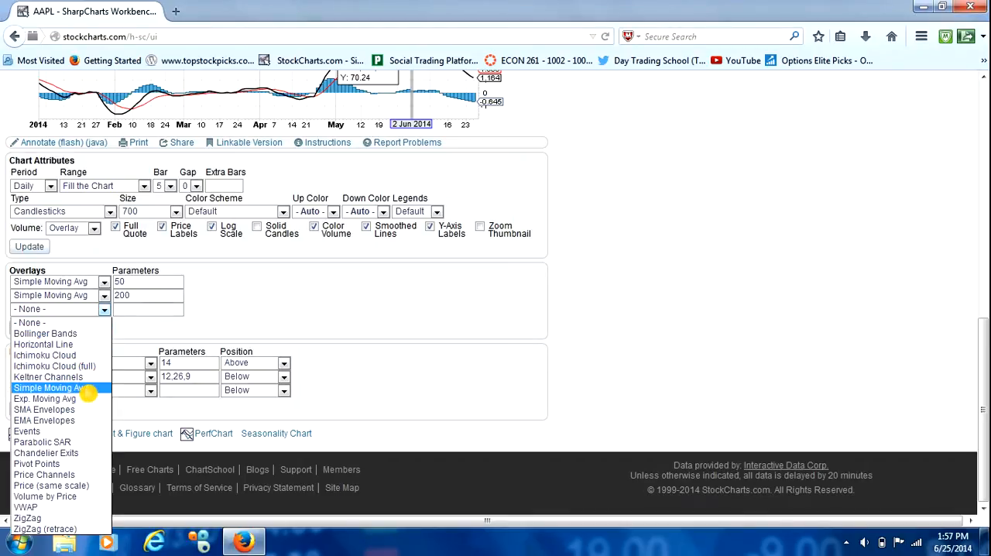
click(49, 387)
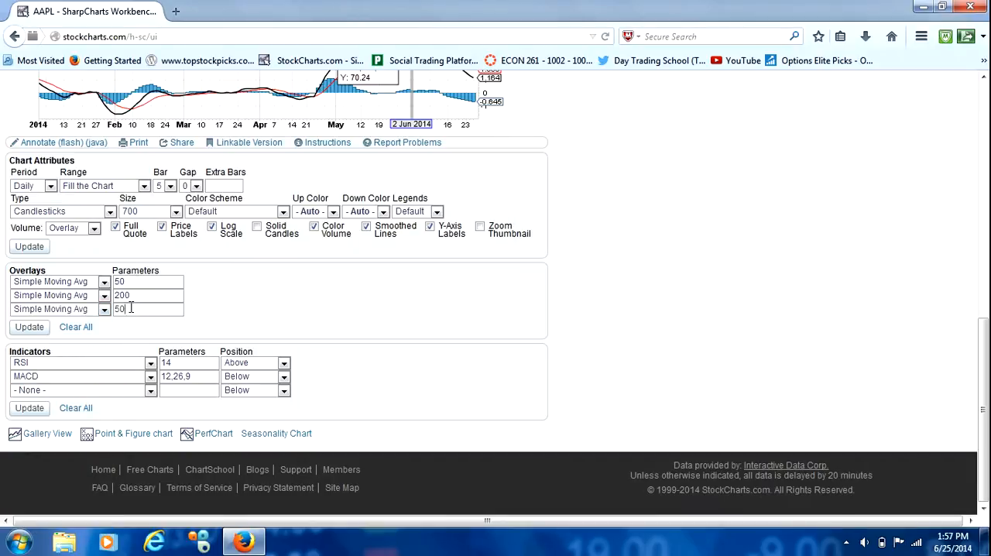
text(20)
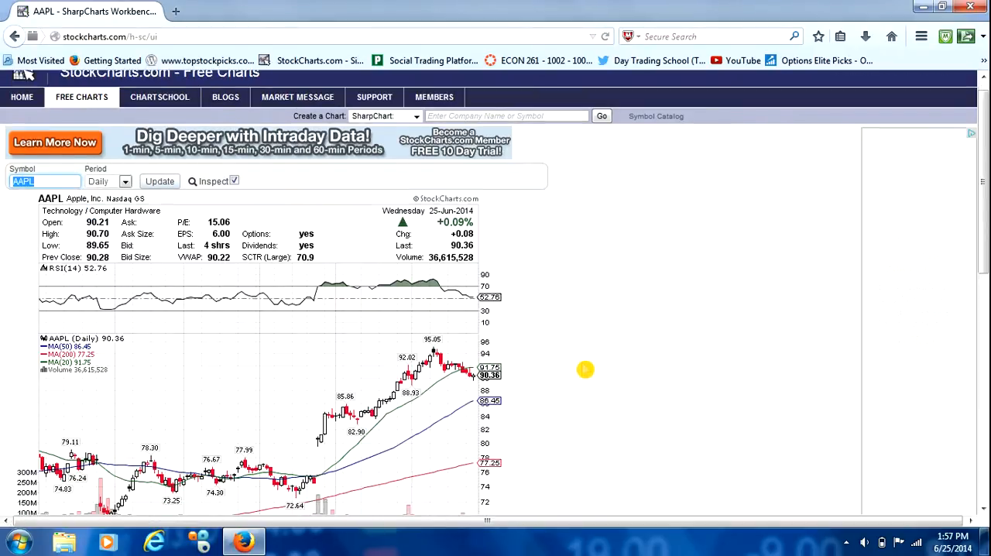
scroll(down, 3)
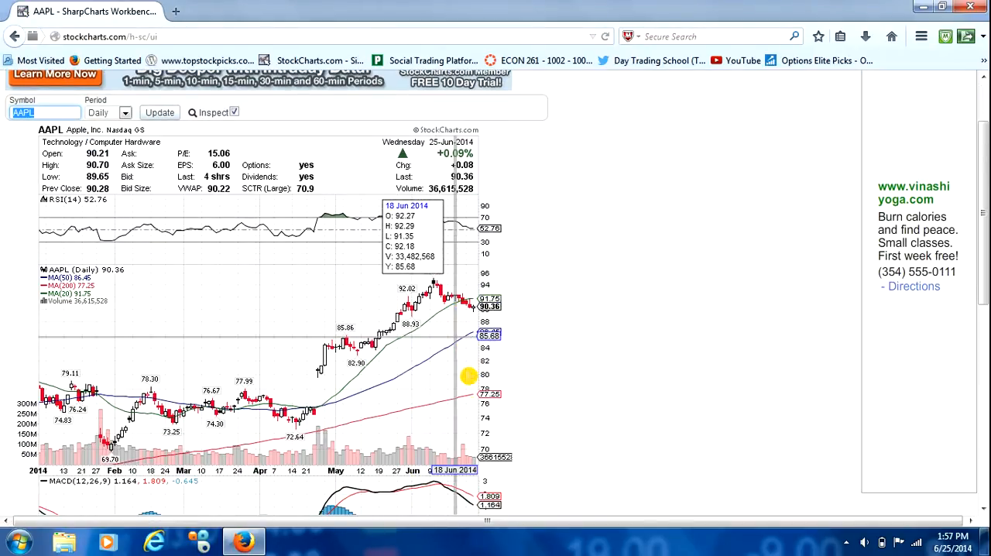
scroll(down, 3)
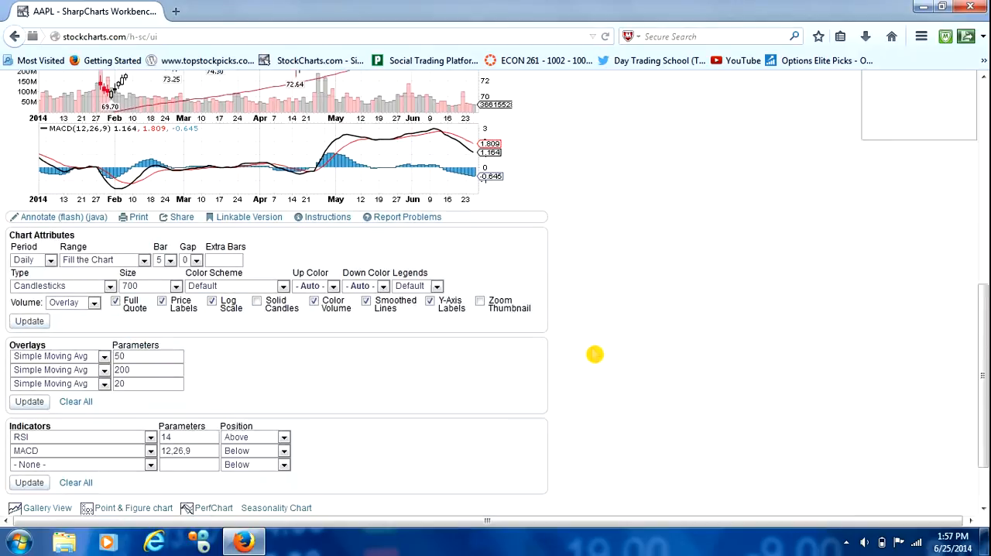
scroll(down, 3)
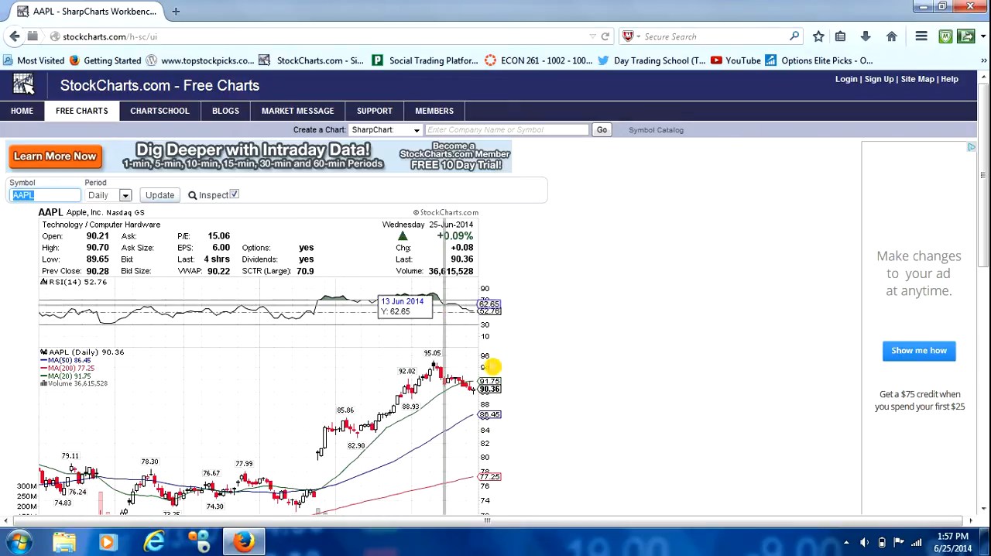
Set the 12-period RSI indicator's position to Below the price chart
scroll(down, 3)
text(12)
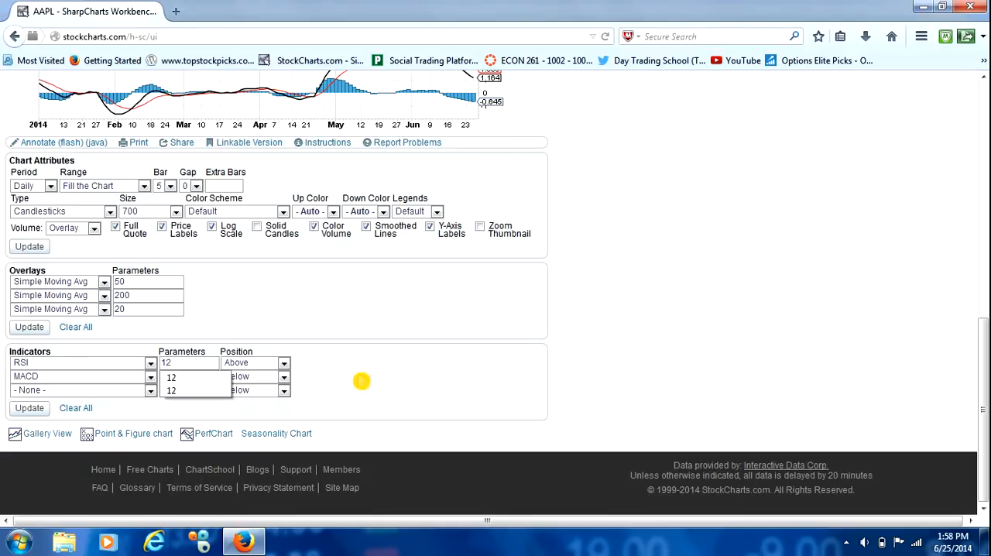
click(284, 376)
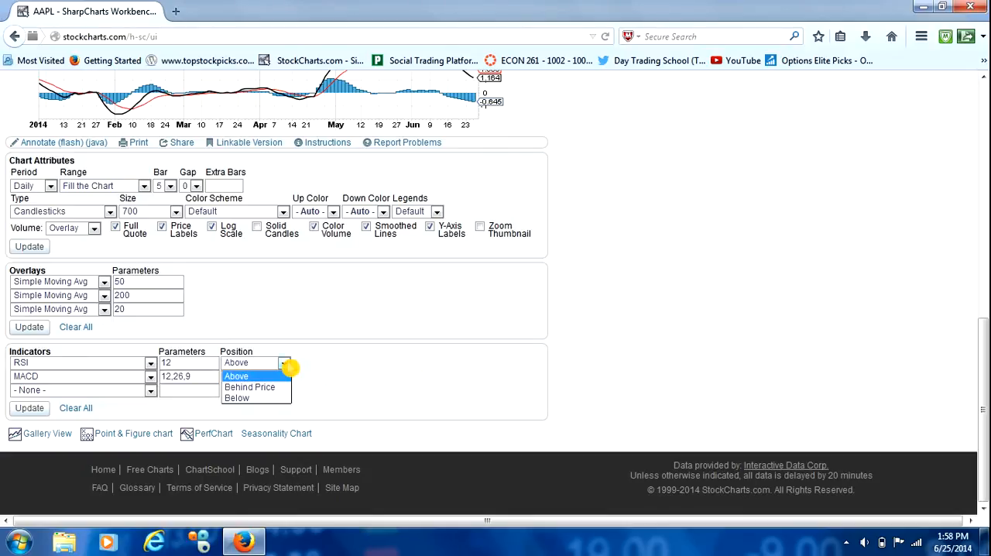
click(237, 397)
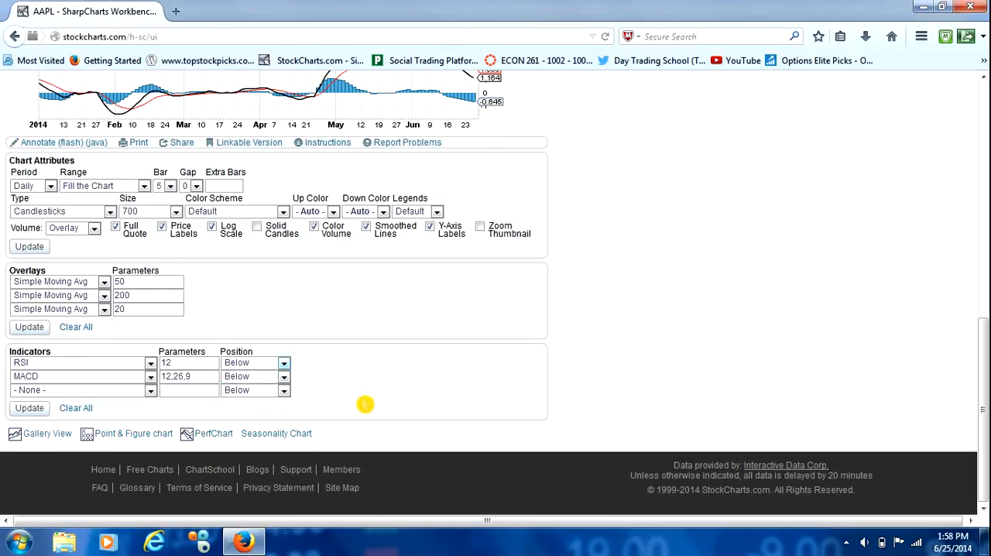
mouse_move(118, 376)
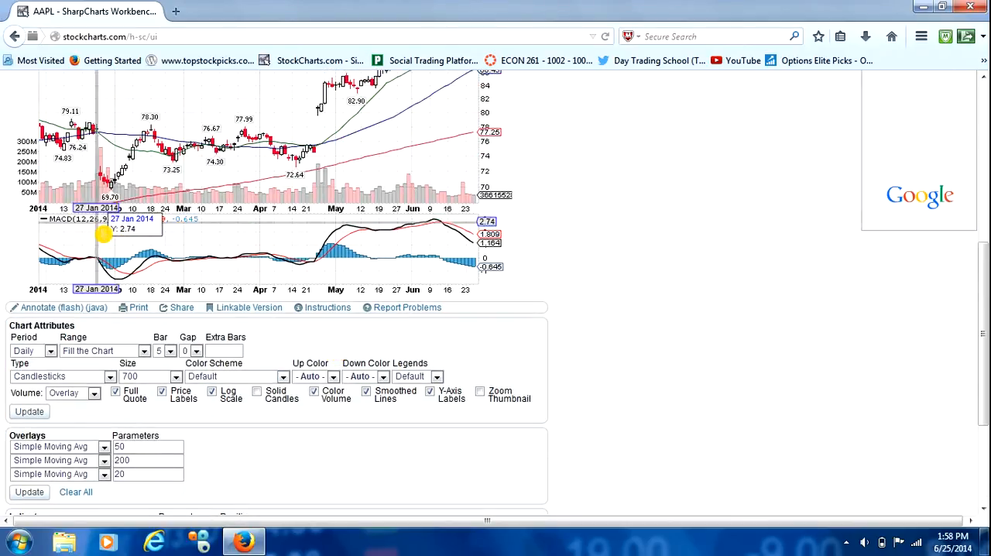
scroll(down, 3)
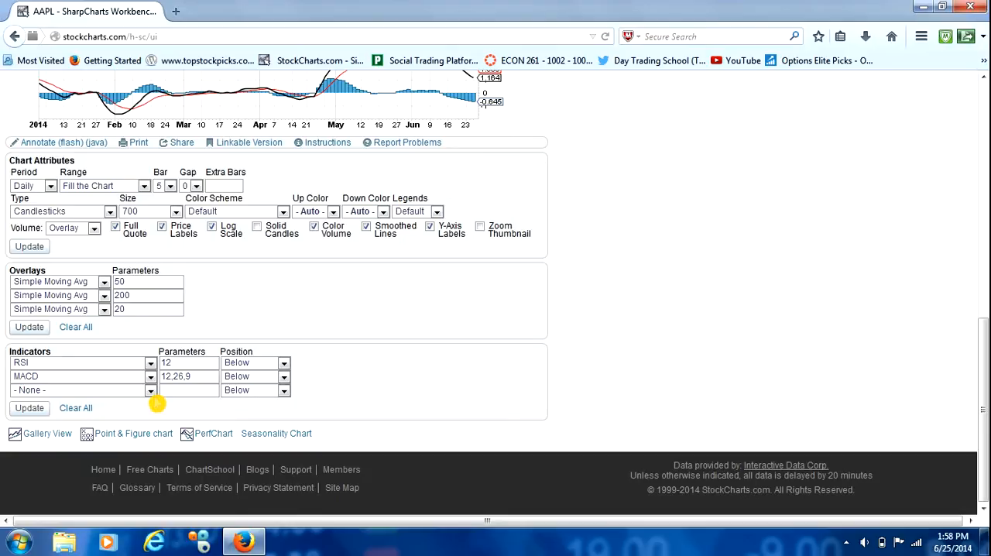
Add Slow Stochastics (12,2) as the third indicator and redraw the chart
click(151, 376)
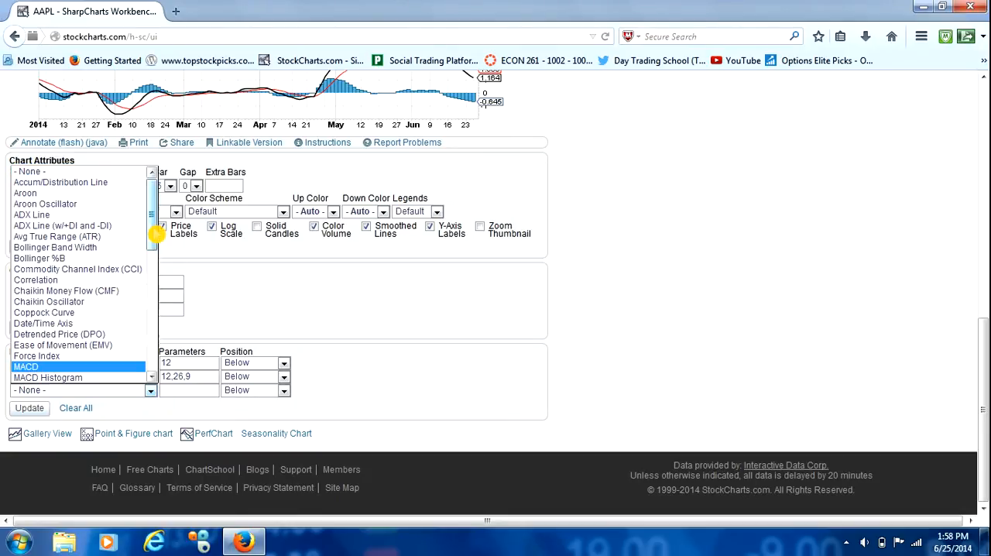
click(56, 236)
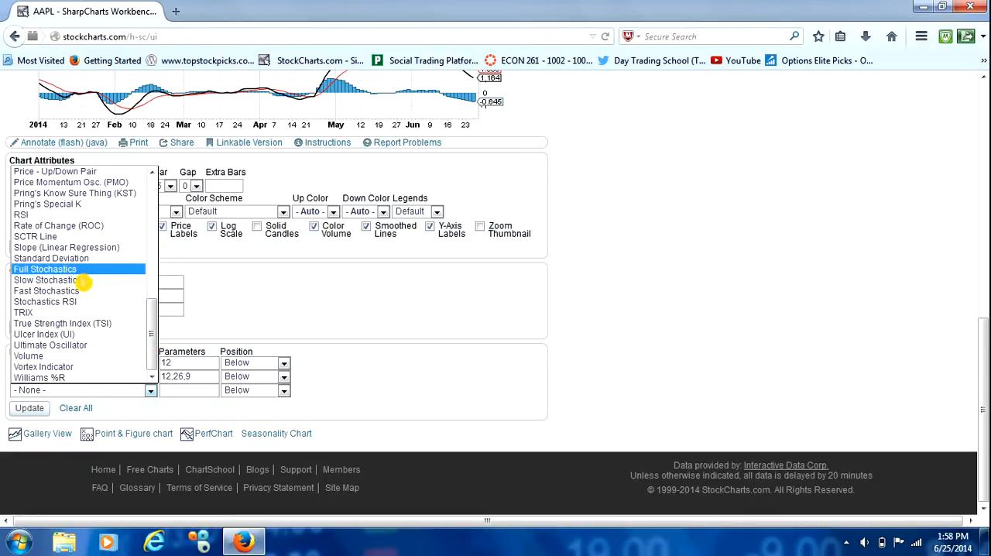
click(46, 279)
text(12,2)
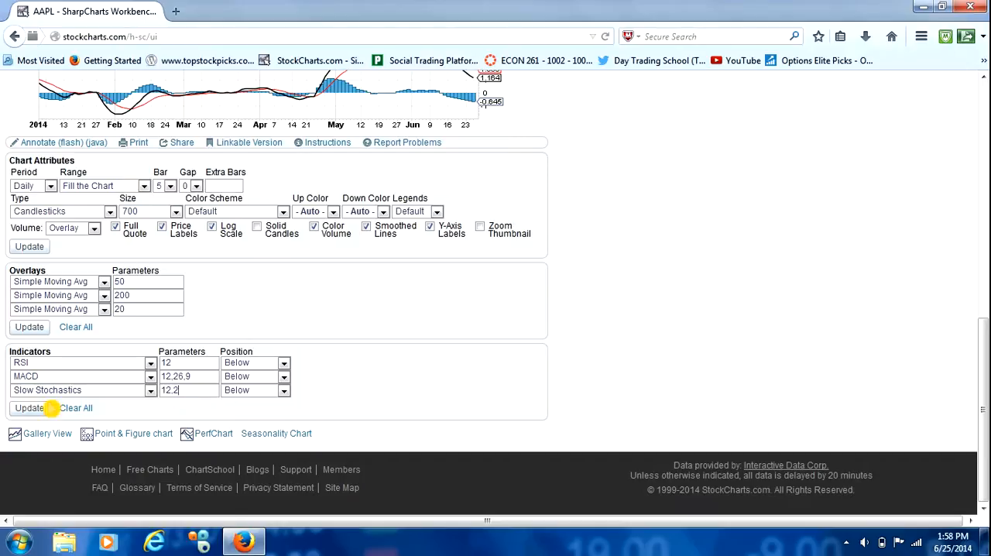
click(28, 408)
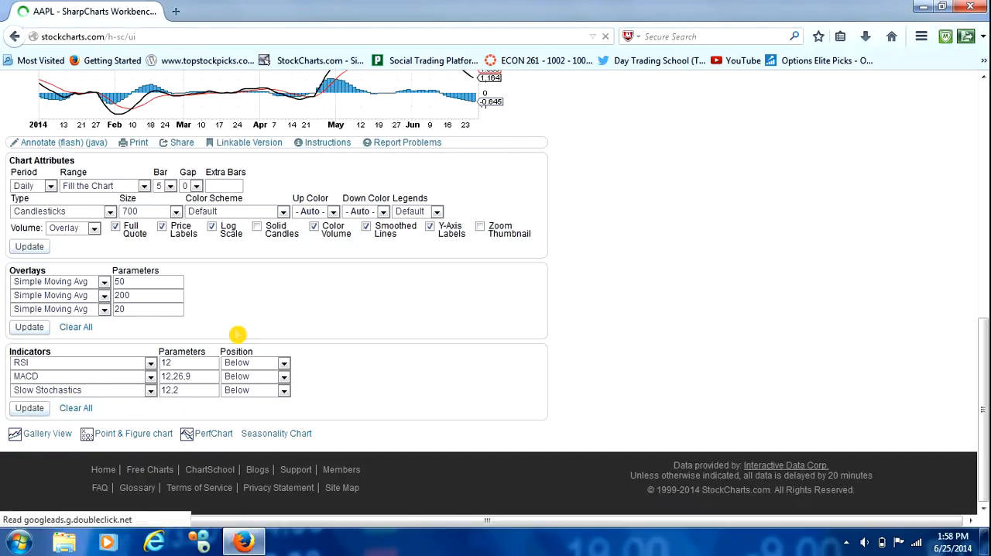
scroll(up, 3)
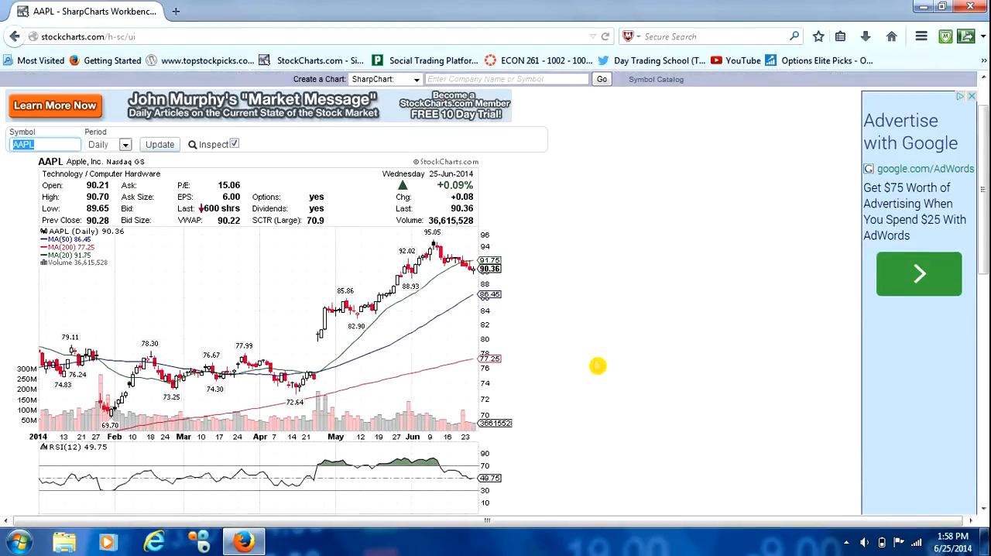
scroll(down, 3)
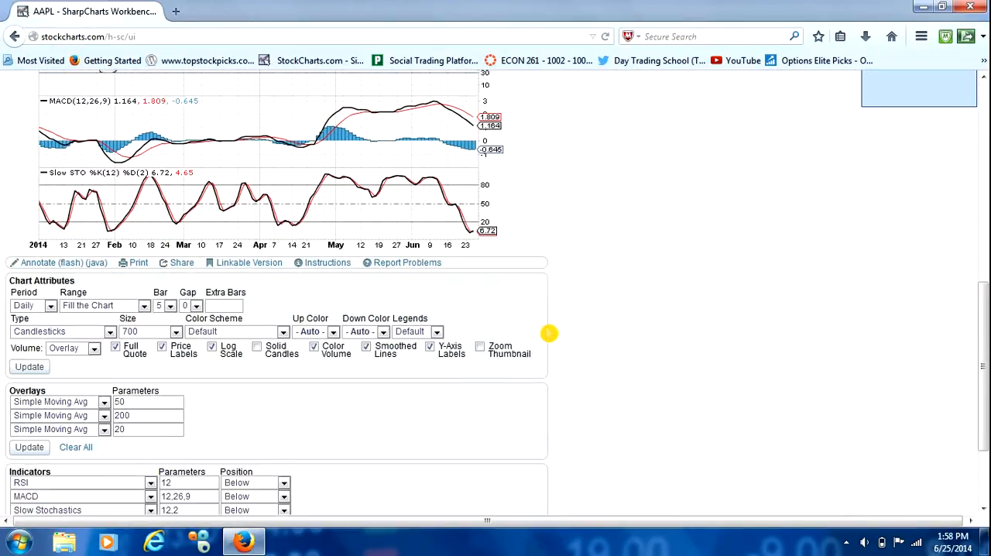
scroll(down, 3)
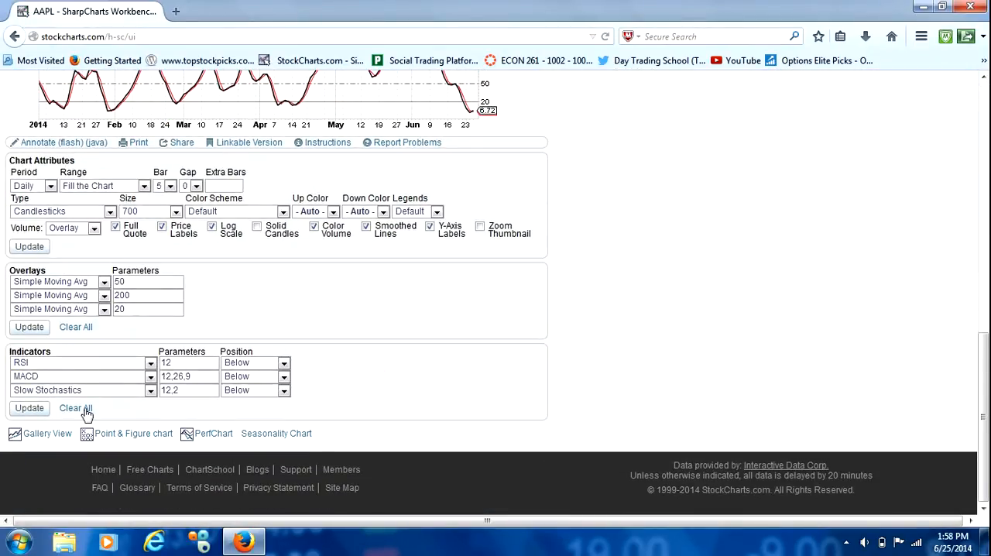
mouse_move(421, 374)
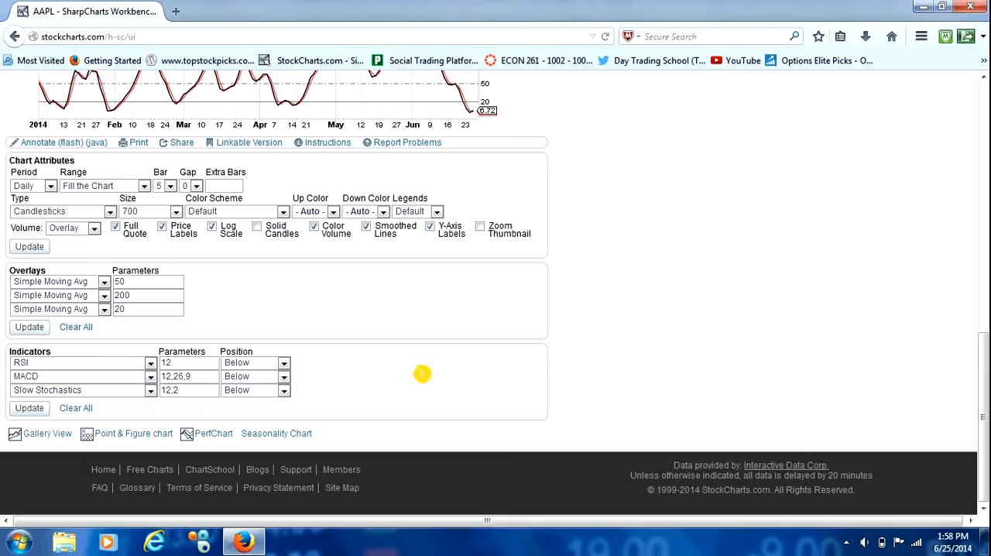
mouse_move(422, 392)
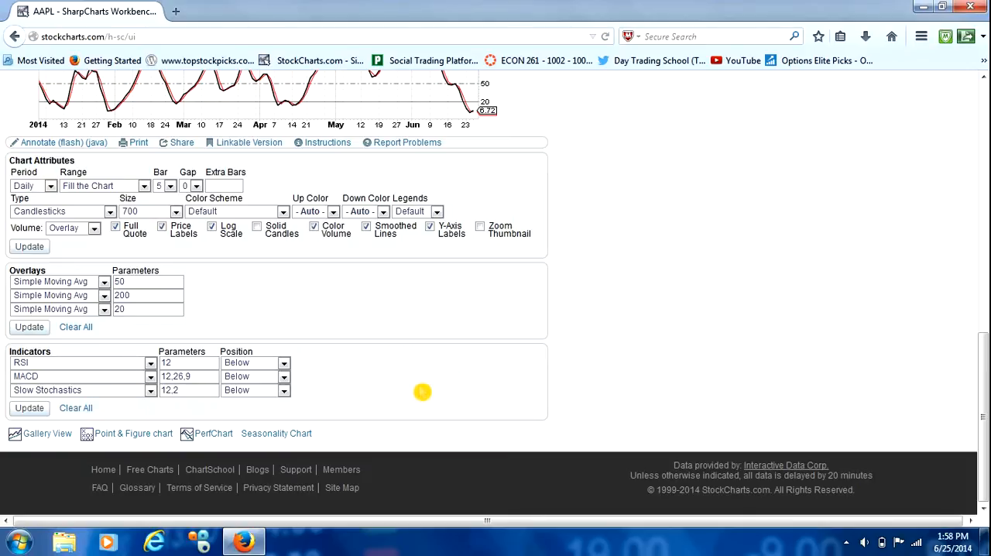
mouse_move(511, 427)
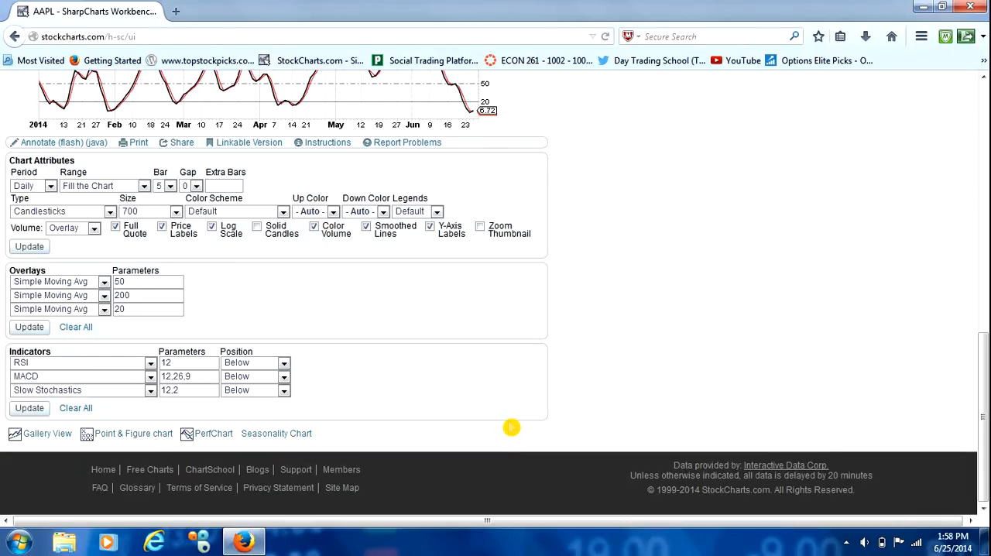
mouse_move(548, 244)
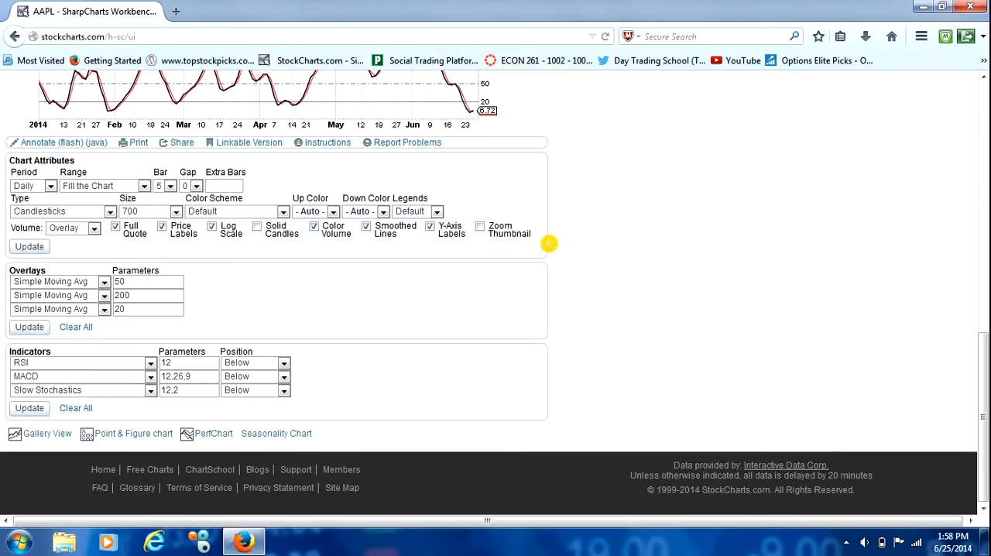
mouse_move(243, 355)
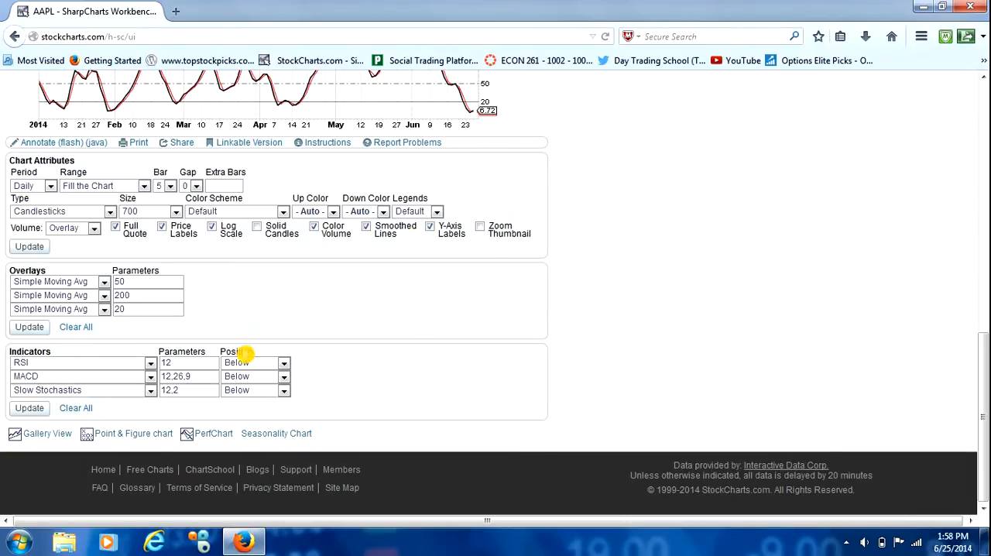
mouse_move(302, 370)
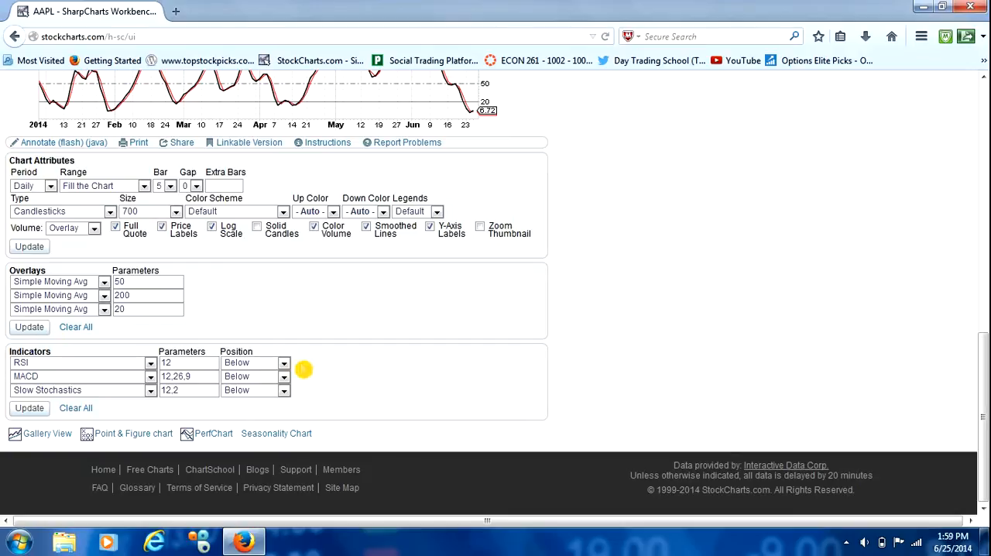
mouse_move(430, 426)
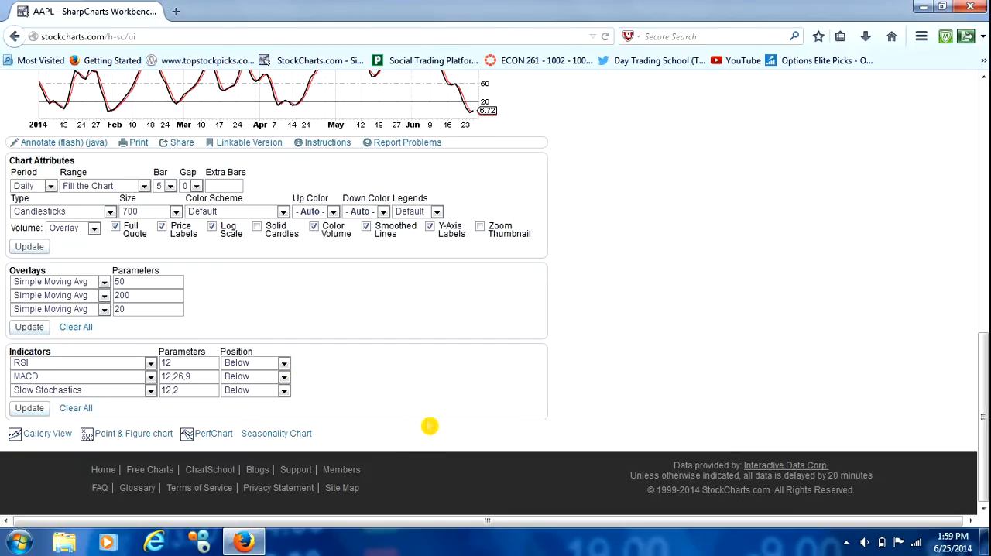
Review the AAPL chart's 20/50/200-day averages and indicator settings without changing anything
scroll(up, 3)
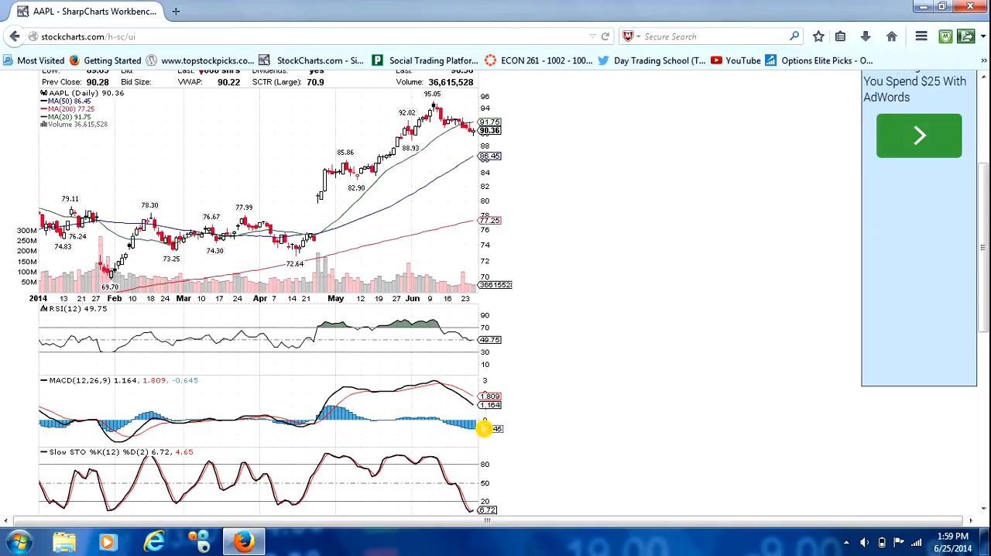
scroll(up, 3)
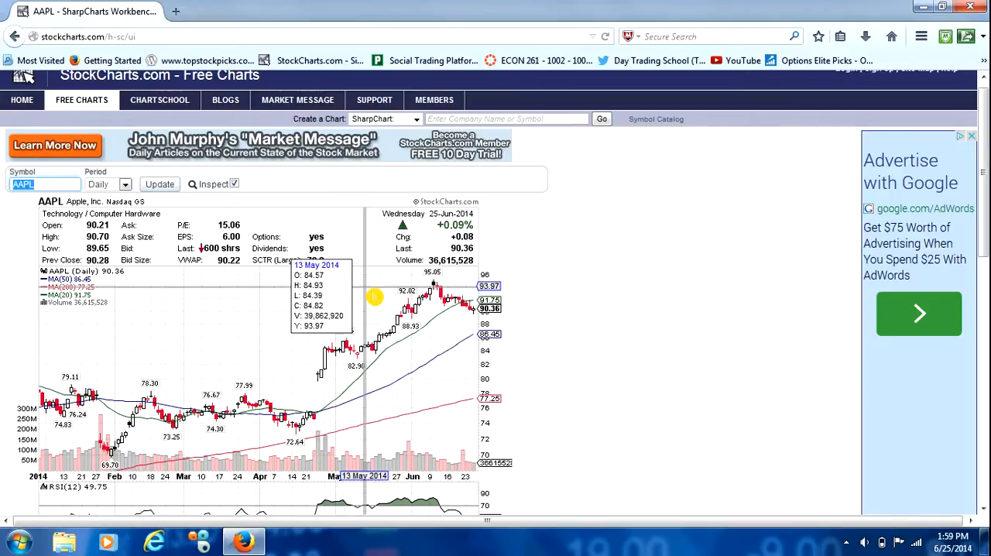
mouse_move(457, 321)
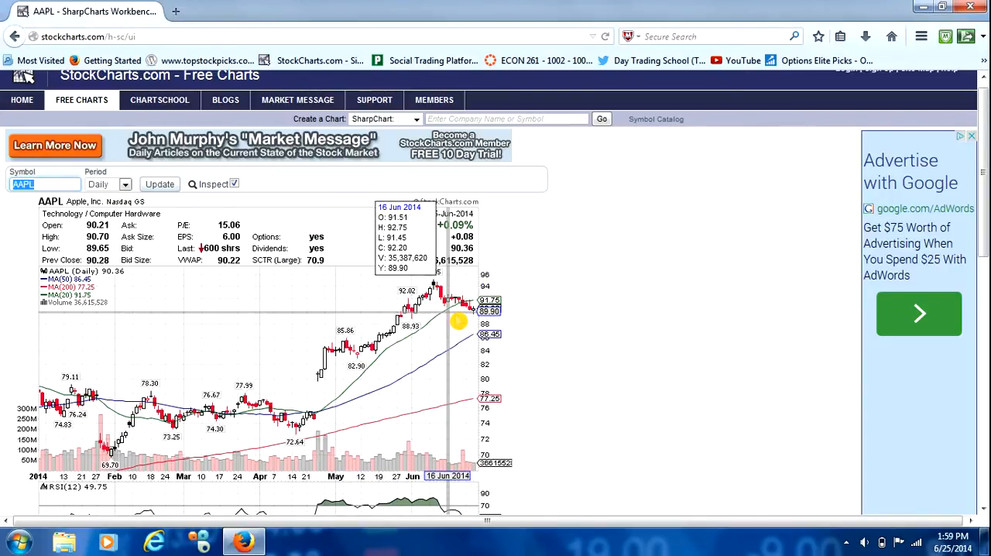
mouse_move(462, 327)
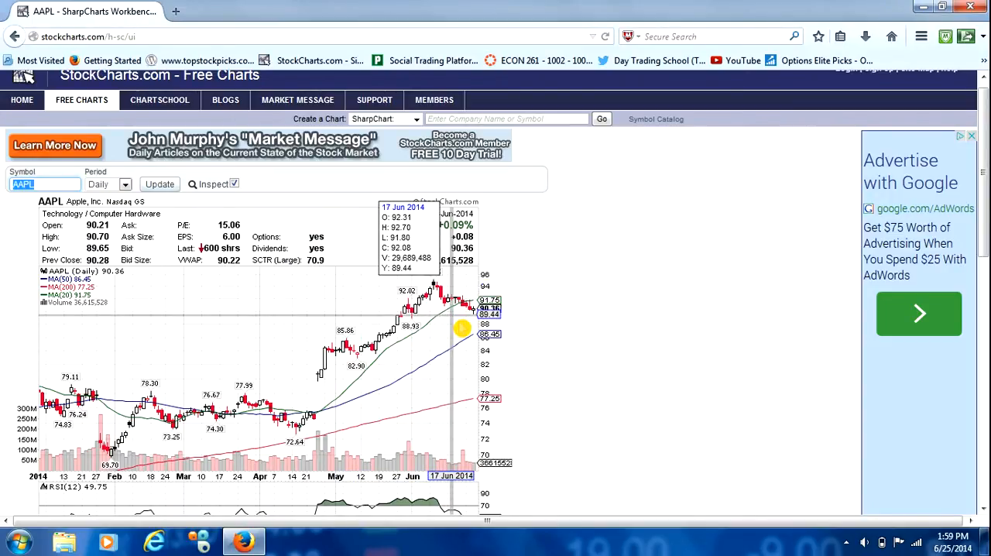
mouse_move(359, 248)
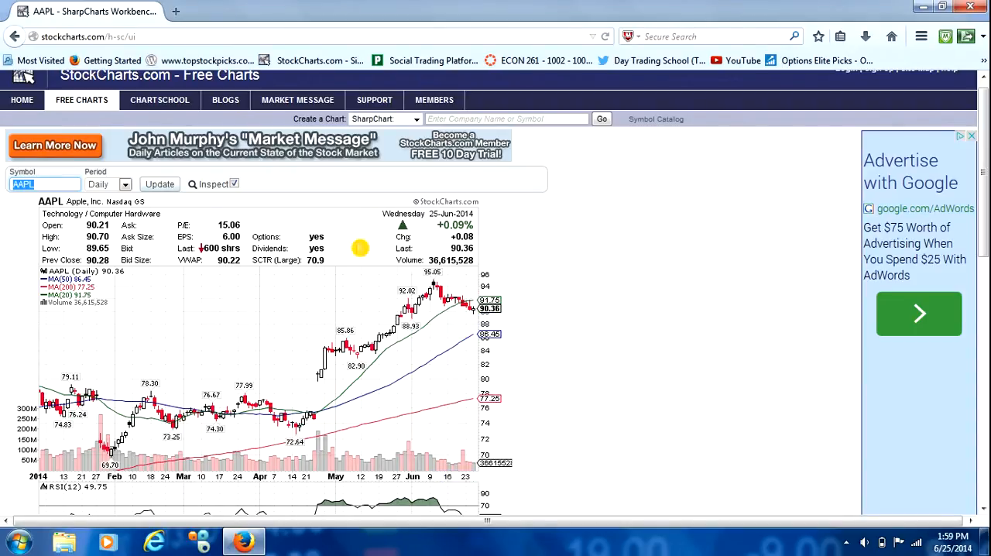
mouse_move(418, 364)
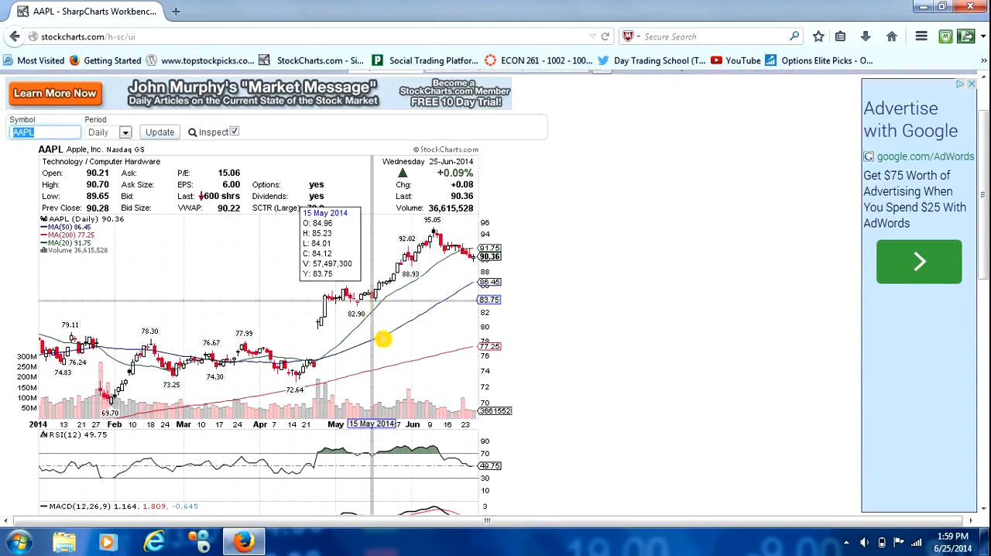
scroll(down, 3)
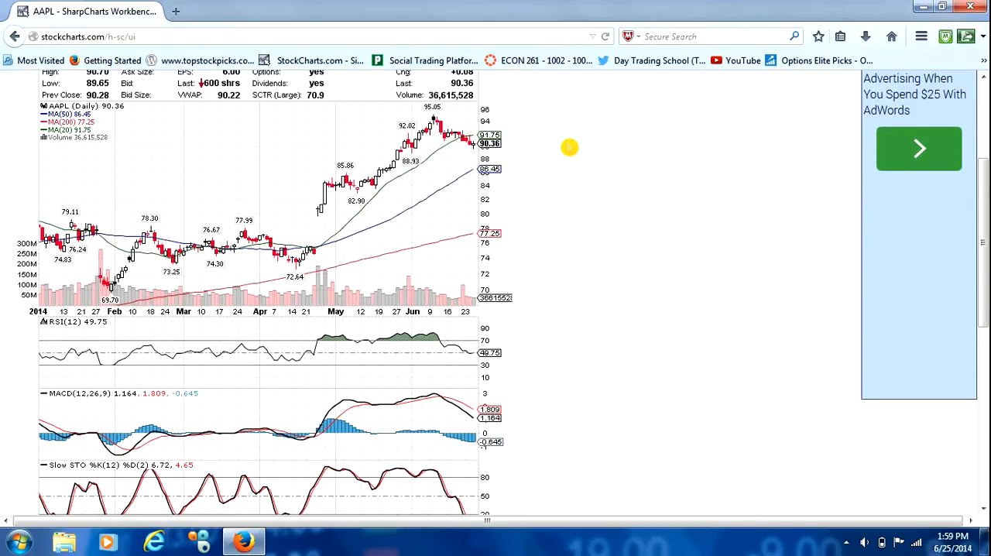
mouse_move(441, 151)
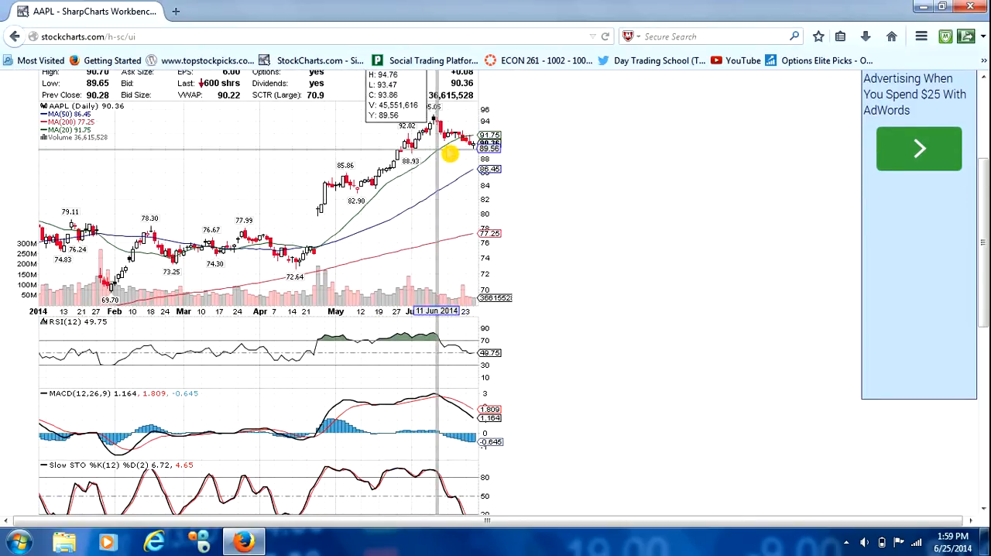
mouse_move(553, 263)
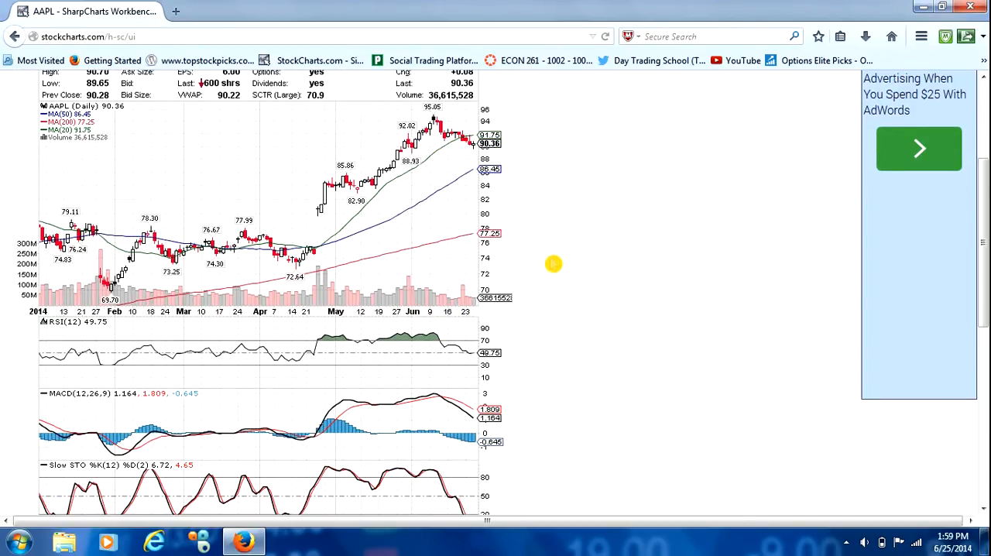
scroll(down, 3)
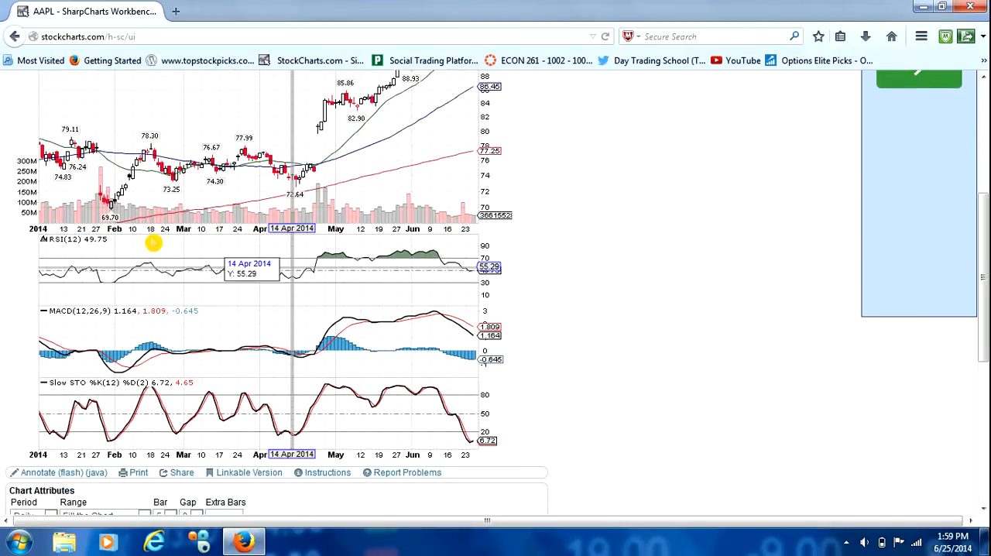
mouse_move(418, 407)
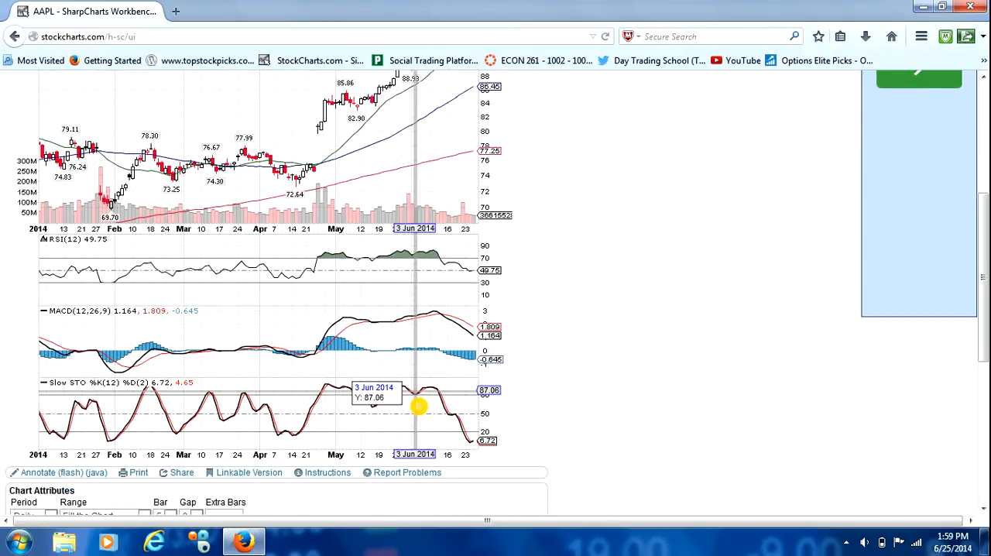
mouse_move(457, 452)
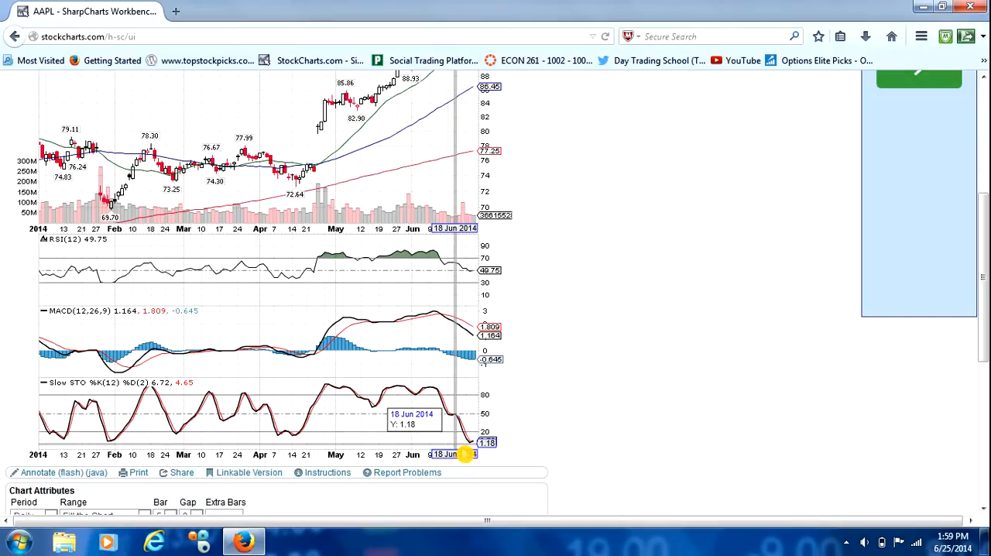
mouse_move(578, 424)
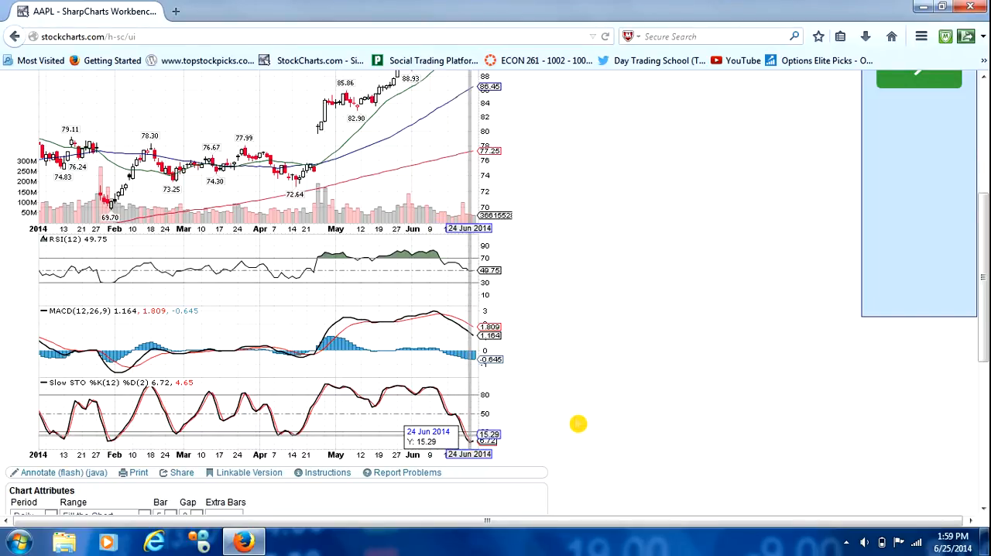
mouse_move(455, 281)
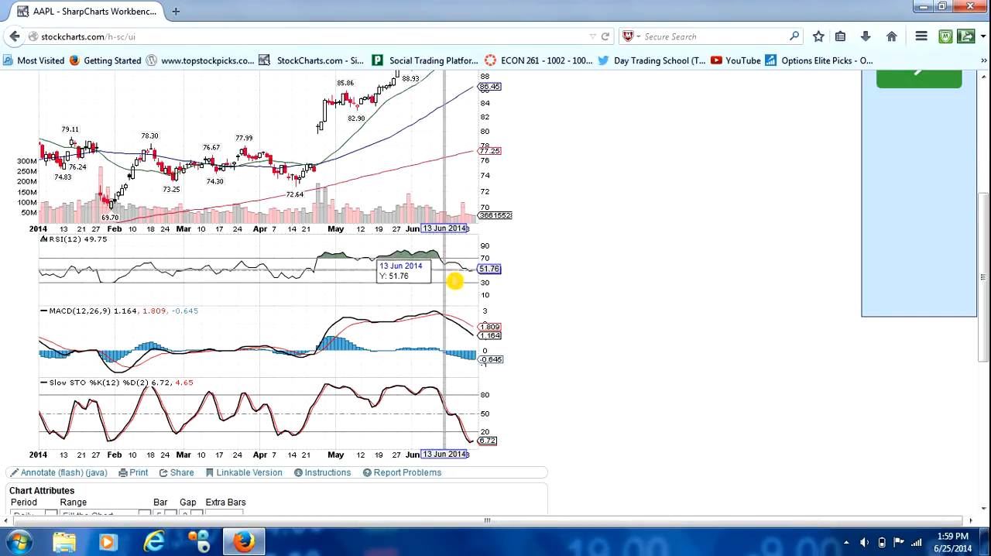
mouse_move(605, 368)
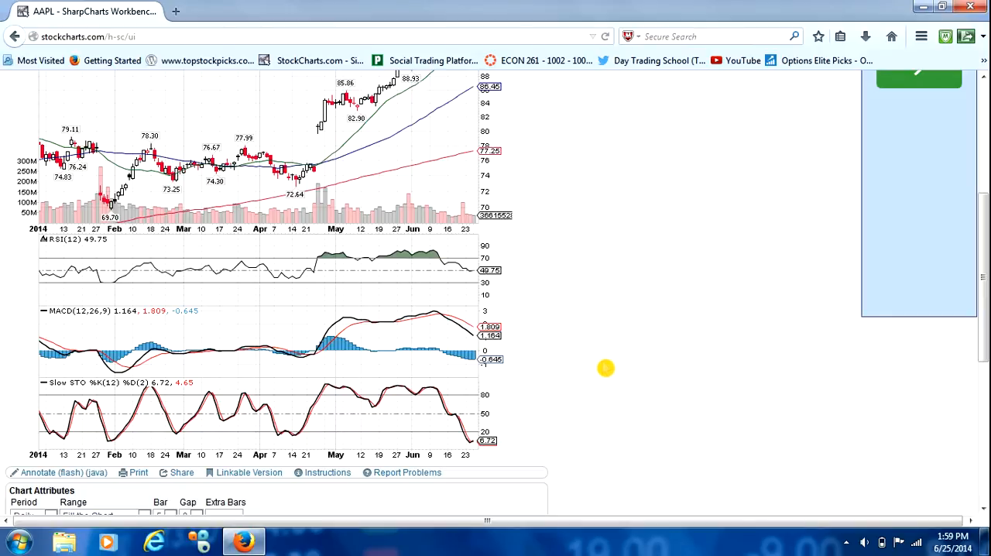
scroll(up, 3)
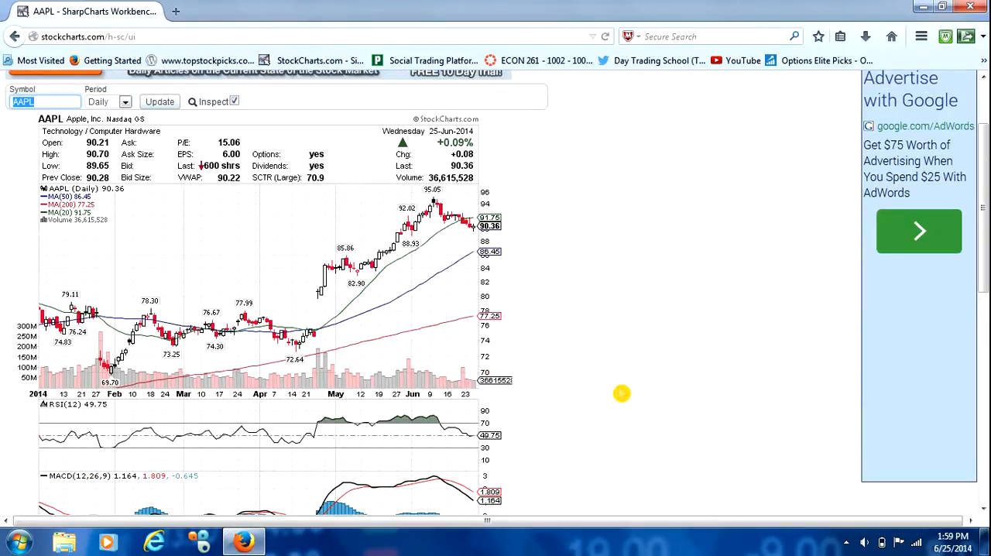
scroll(down, 3)
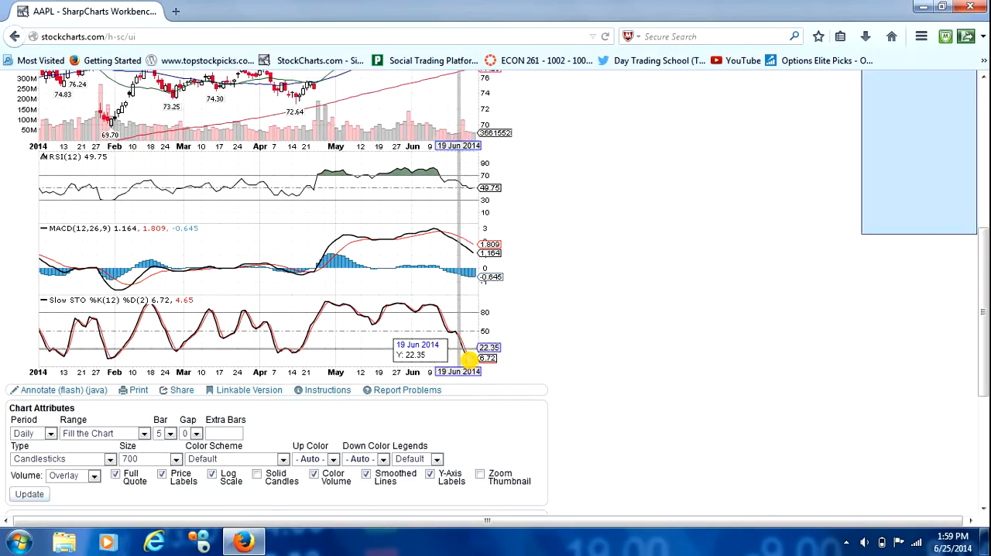
scroll(up, 3)
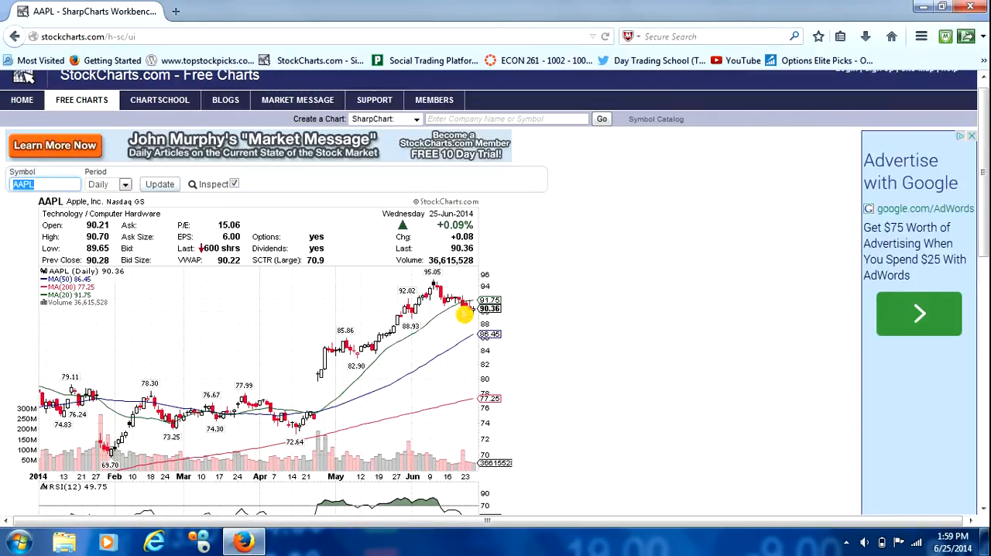
mouse_move(499, 345)
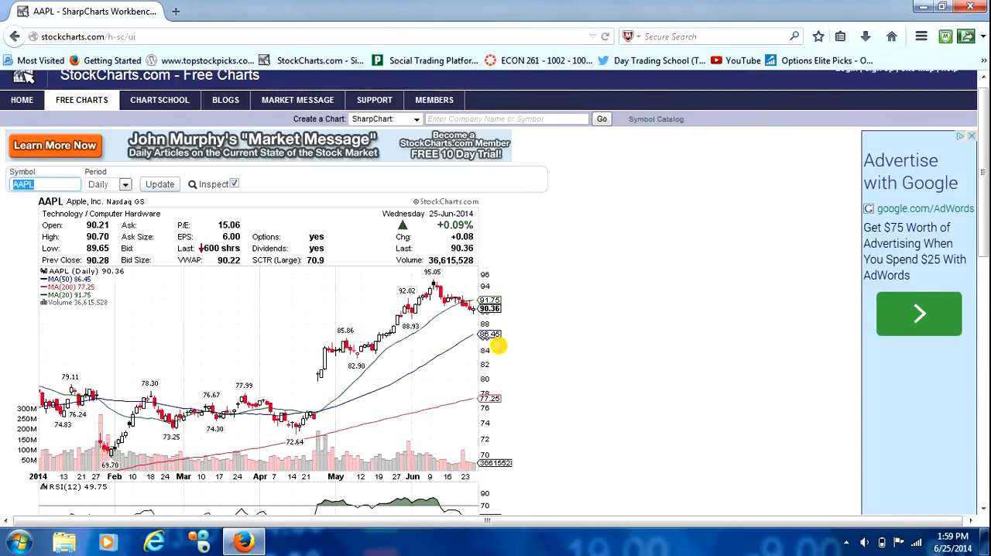
mouse_move(450, 300)
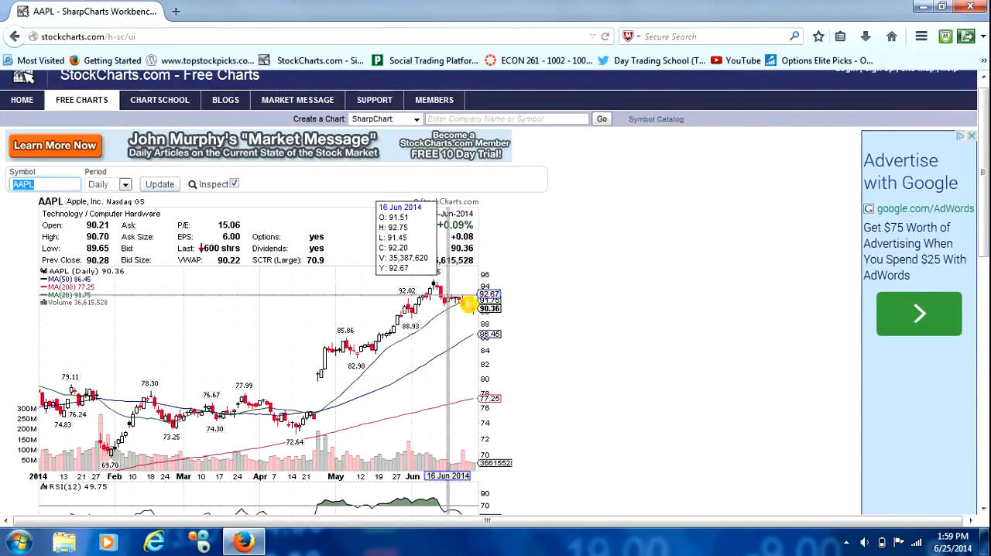
mouse_move(507, 315)
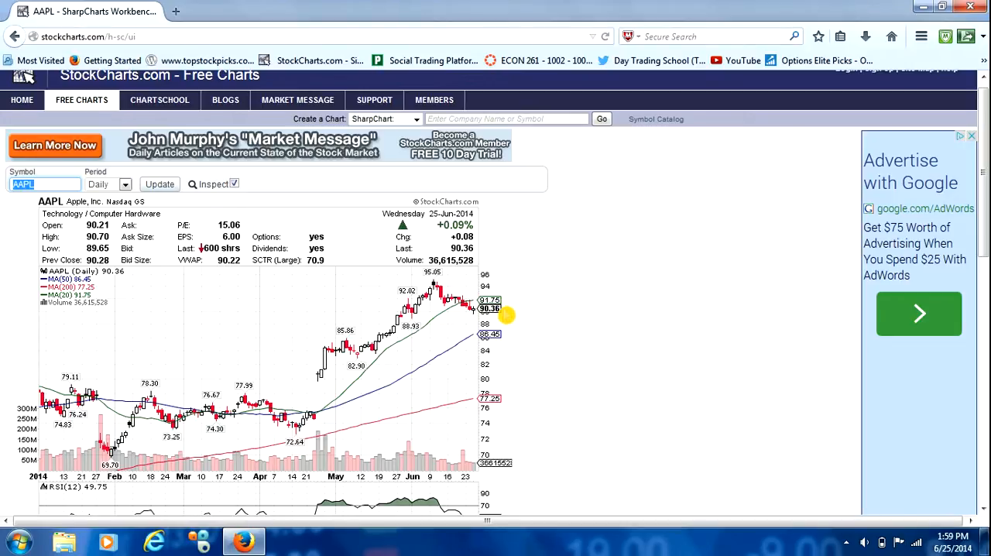
mouse_move(500, 313)
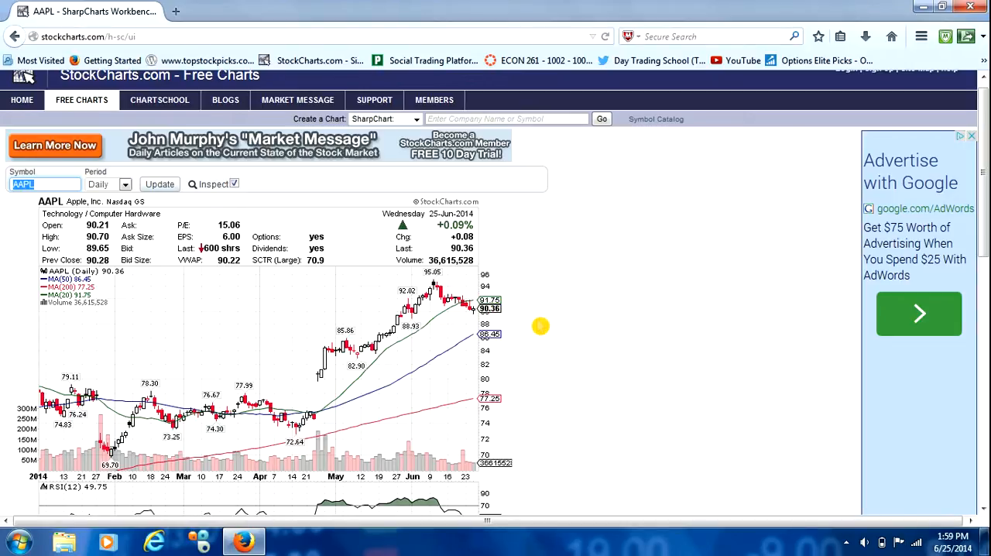
mouse_move(468, 309)
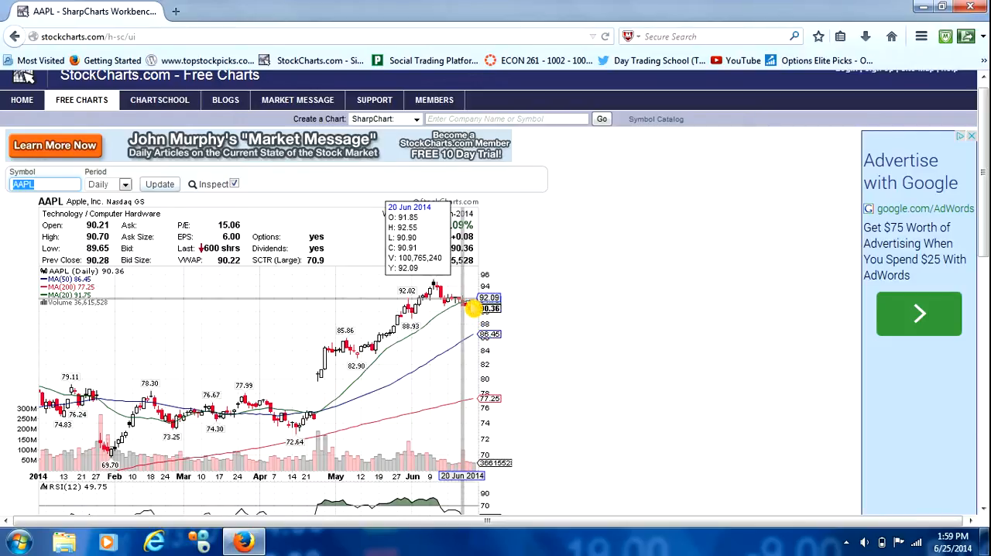
mouse_move(534, 317)
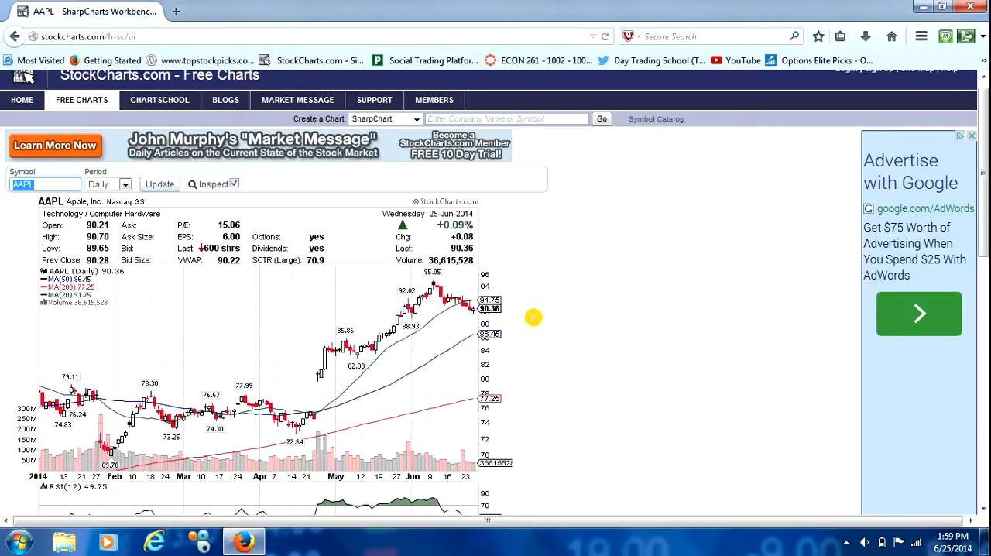
mouse_move(100, 205)
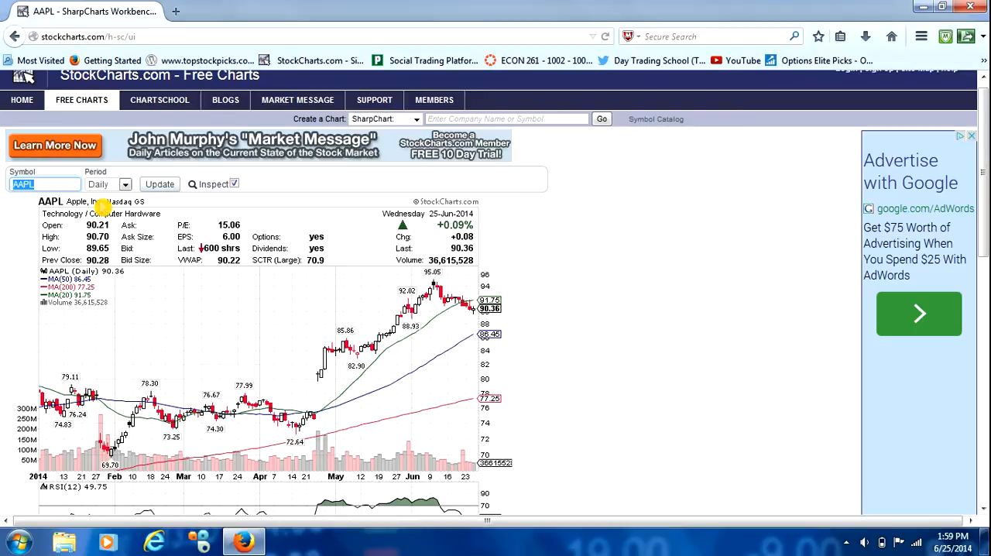
mouse_move(558, 386)
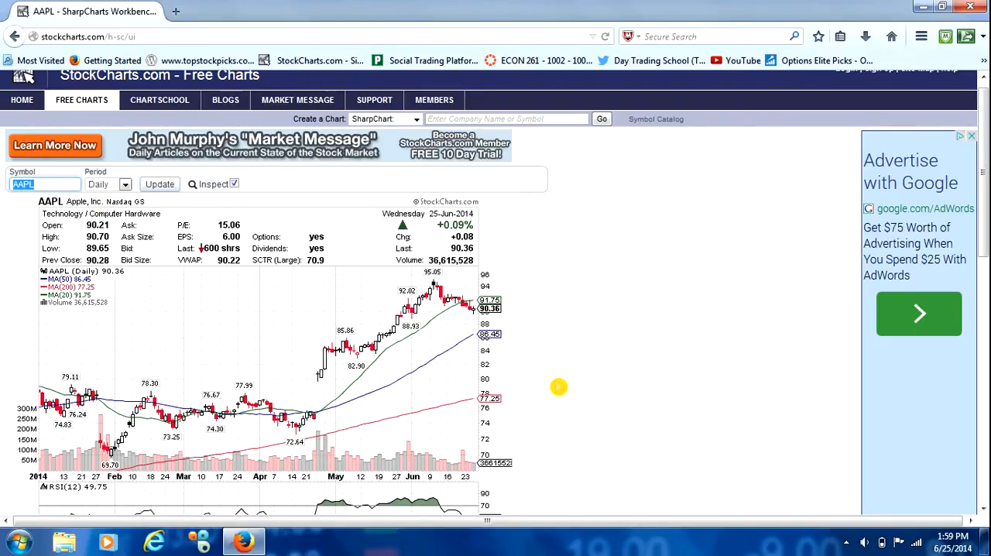
Choose Mohave in the Chart Attributes color scheme dropdown
scroll(down, 3)
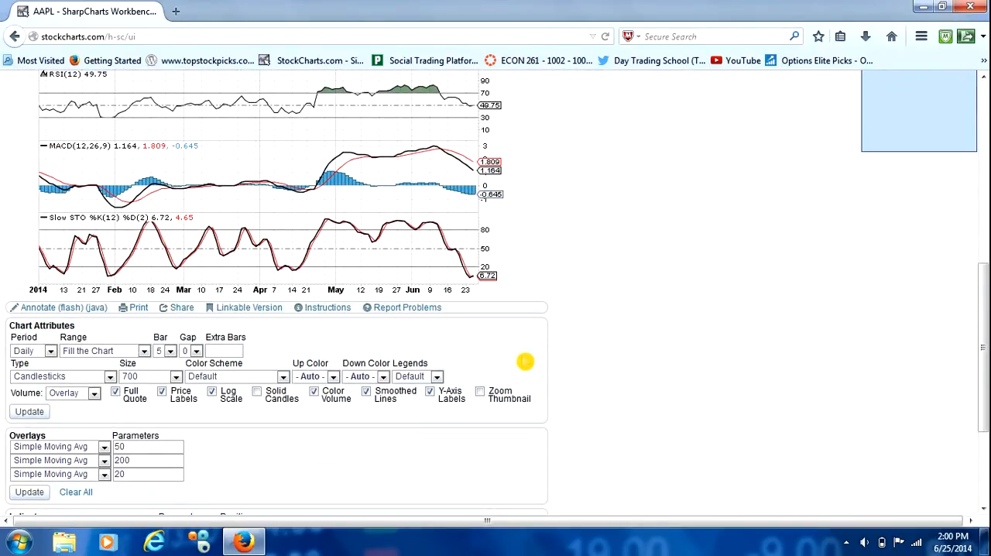
scroll(down, 3)
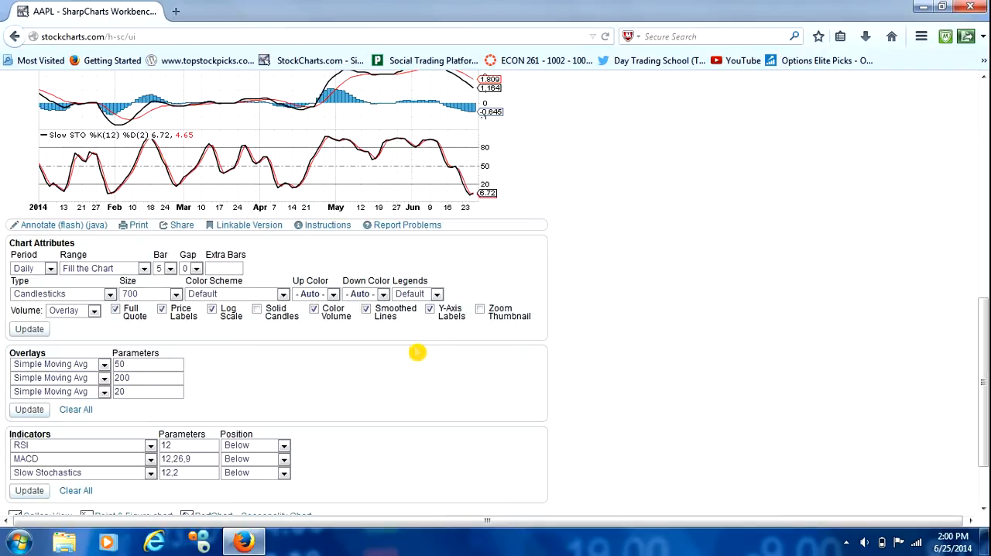
click(282, 293)
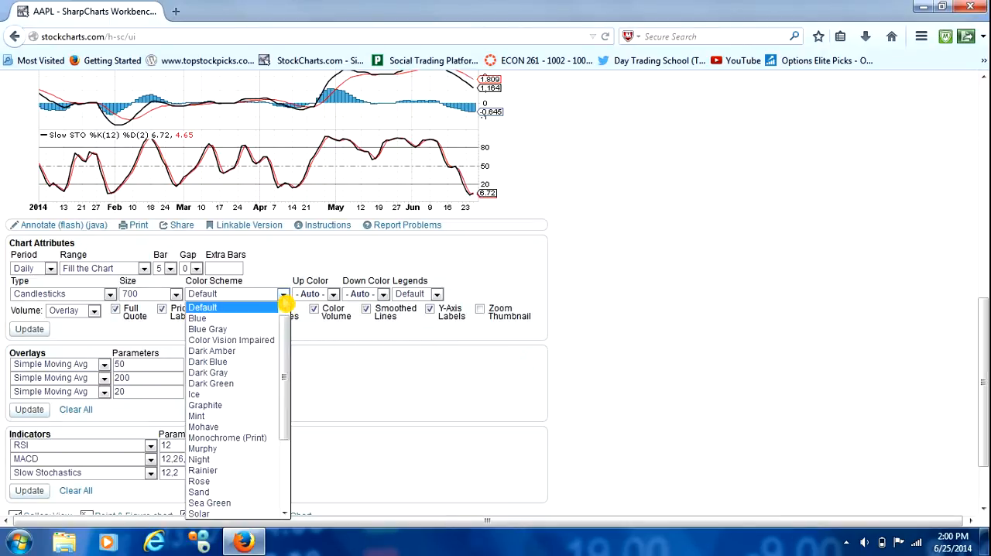
mouse_move(208, 329)
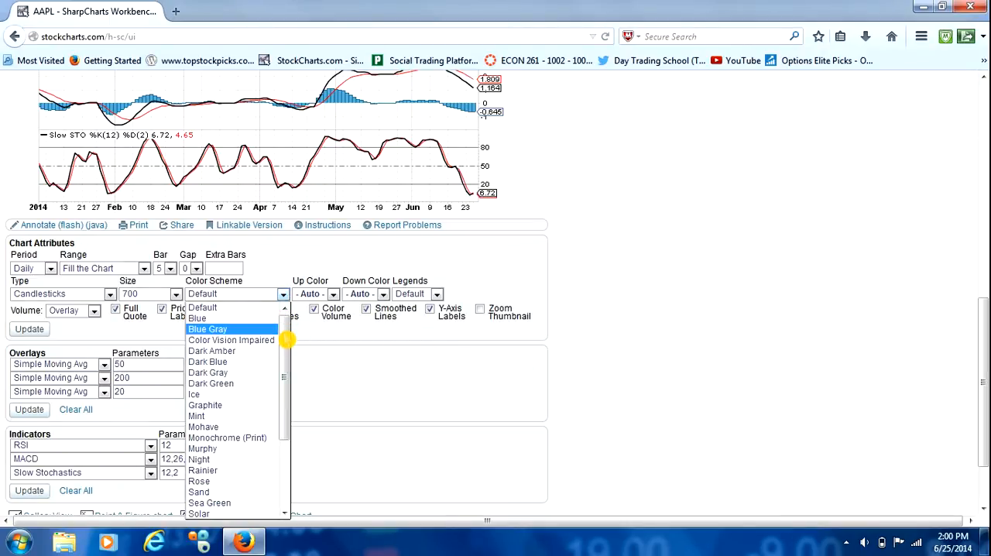
mouse_move(203, 426)
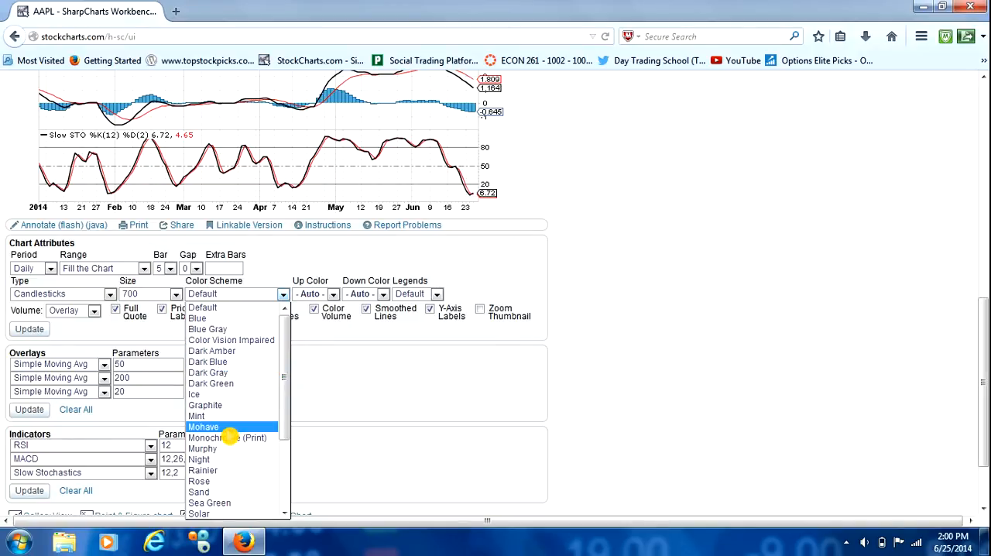
click(204, 427)
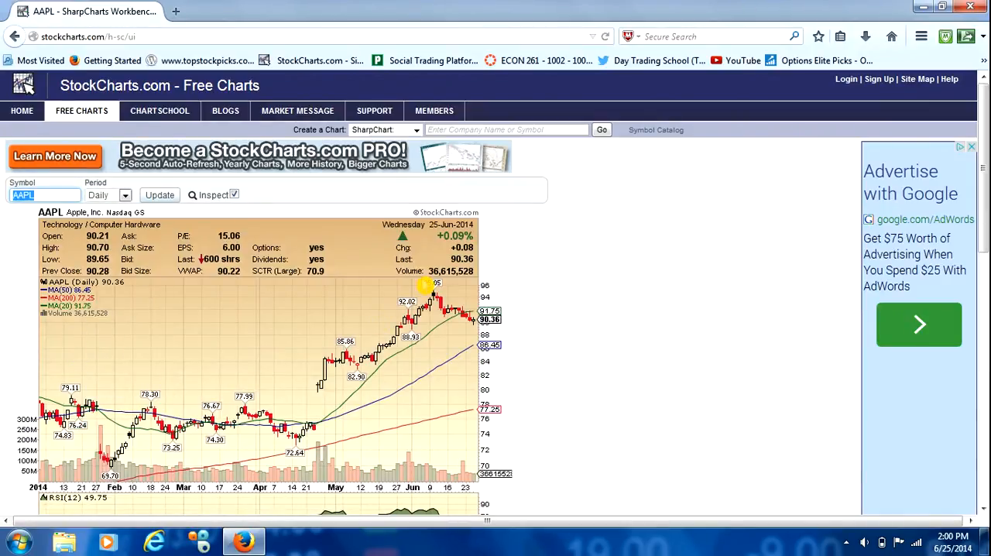
mouse_move(399, 302)
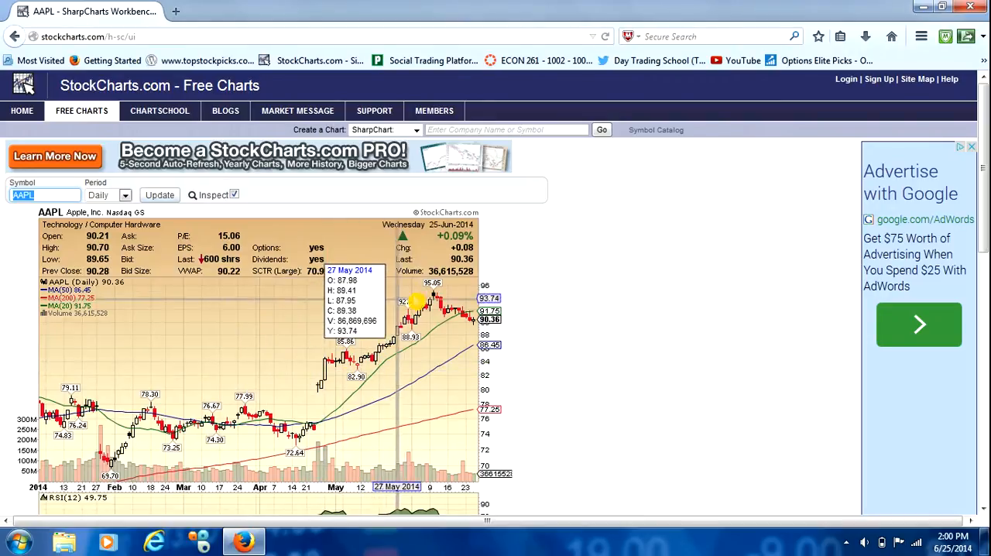
scroll(down, 3)
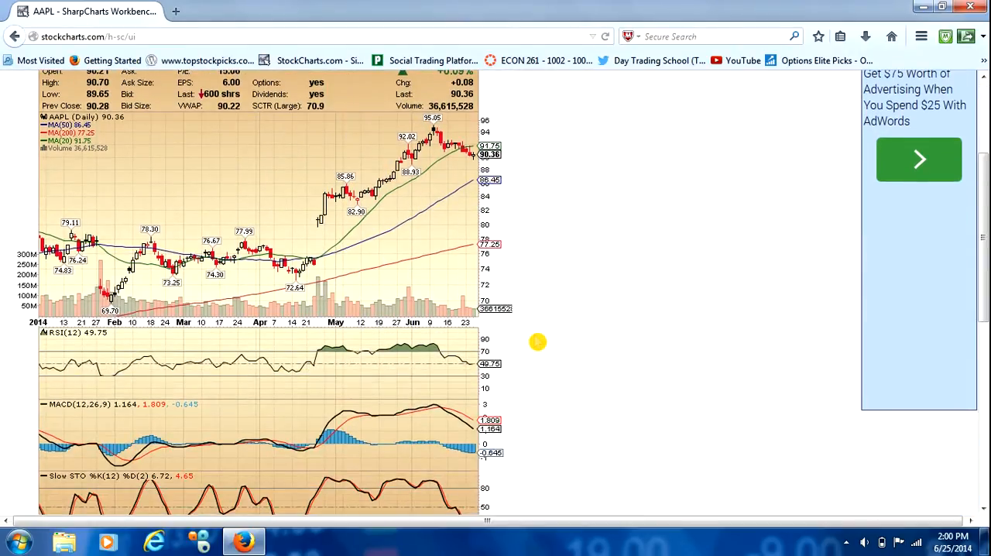
scroll(up, 3)
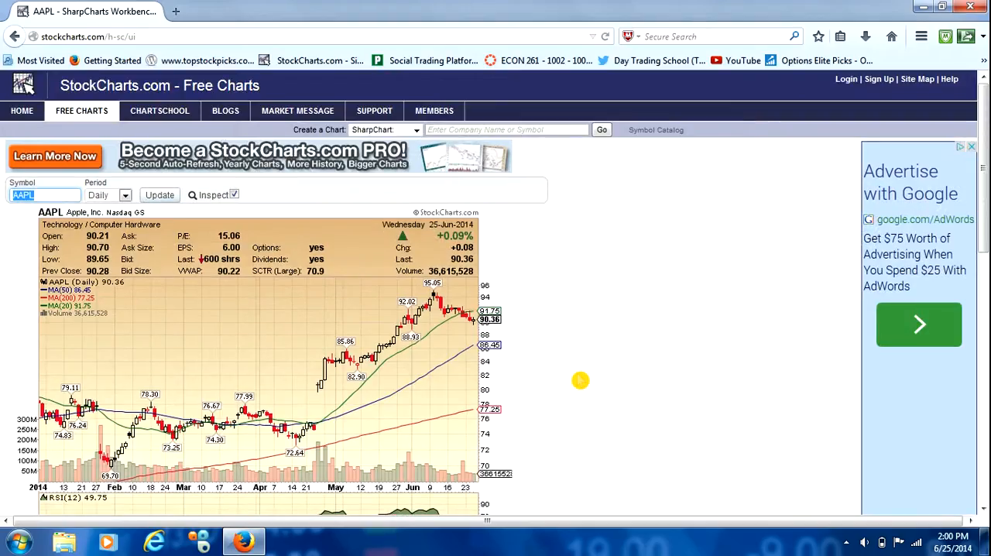
mouse_move(513, 294)
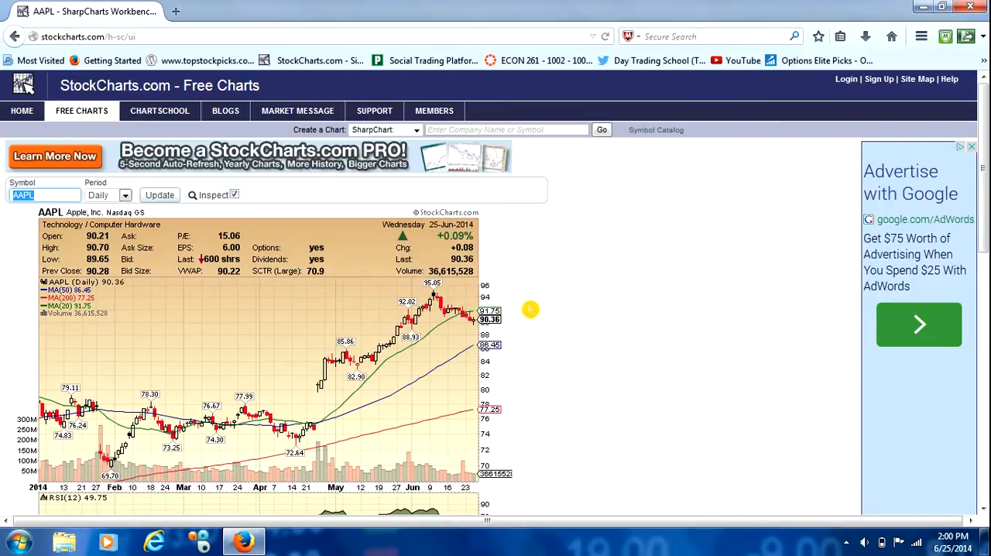
mouse_move(546, 321)
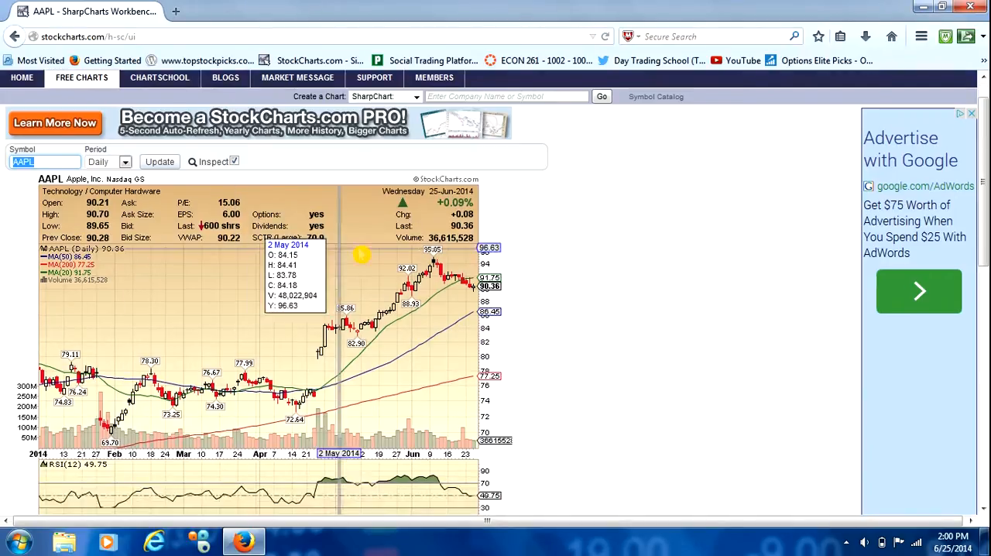
scroll(down, 3)
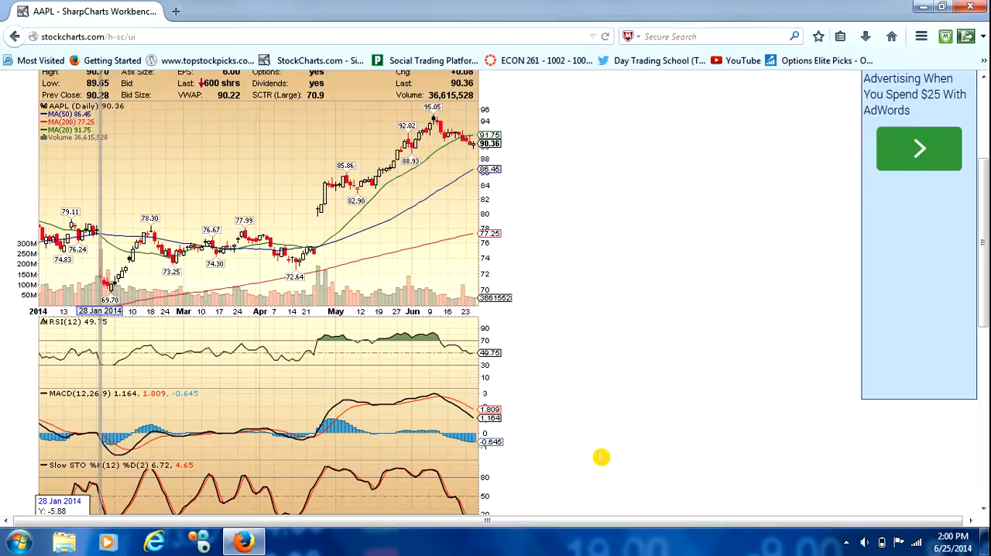
mouse_move(501, 472)
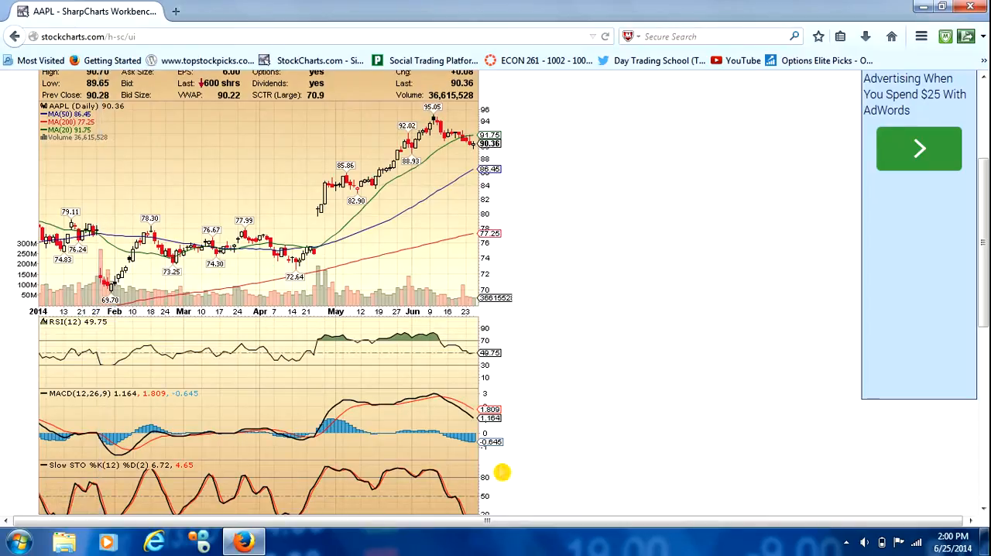
mouse_move(380, 272)
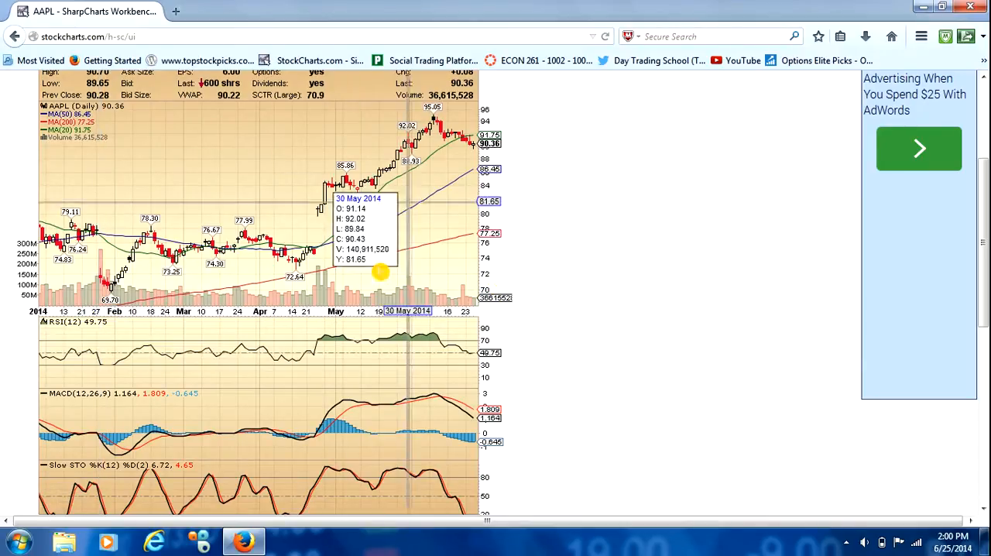
mouse_move(495, 194)
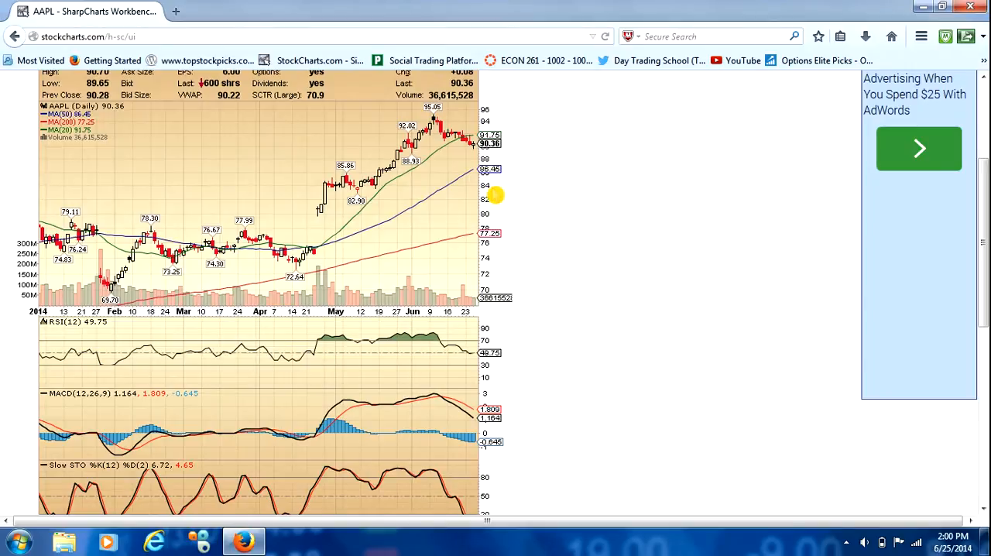
mouse_move(537, 177)
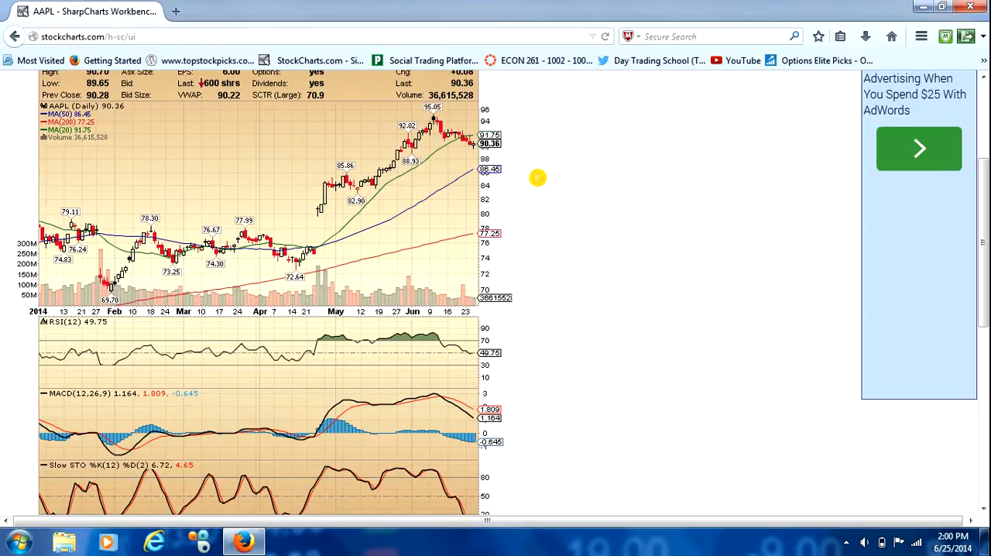
mouse_move(557, 196)
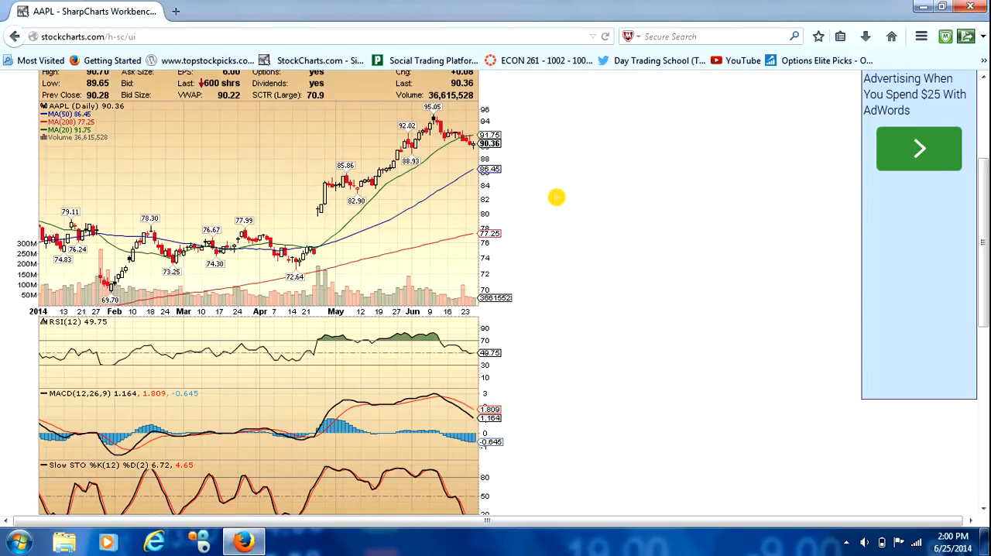
mouse_move(513, 188)
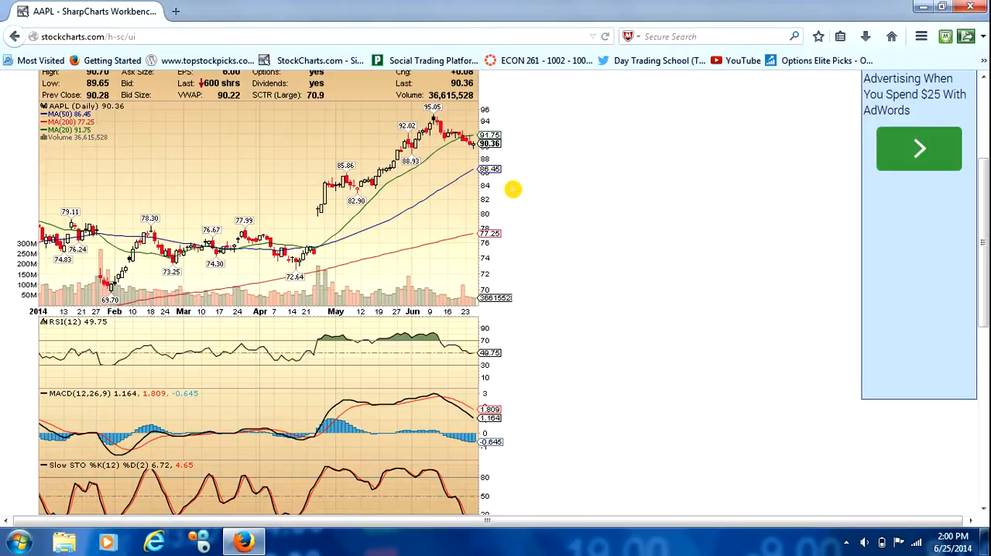
mouse_move(513, 189)
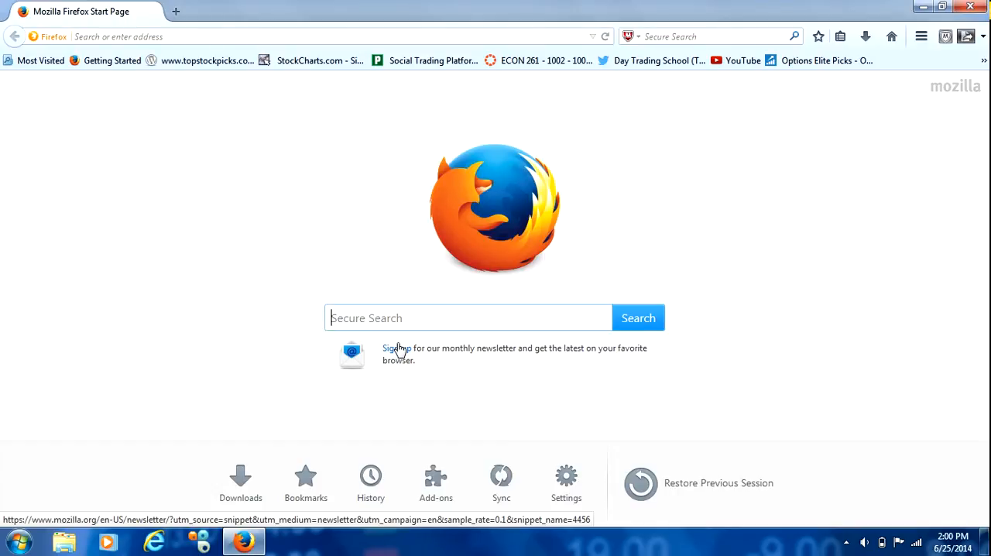
Focus the Secure Search box on the Firefox start page for a new search
click(467, 318)
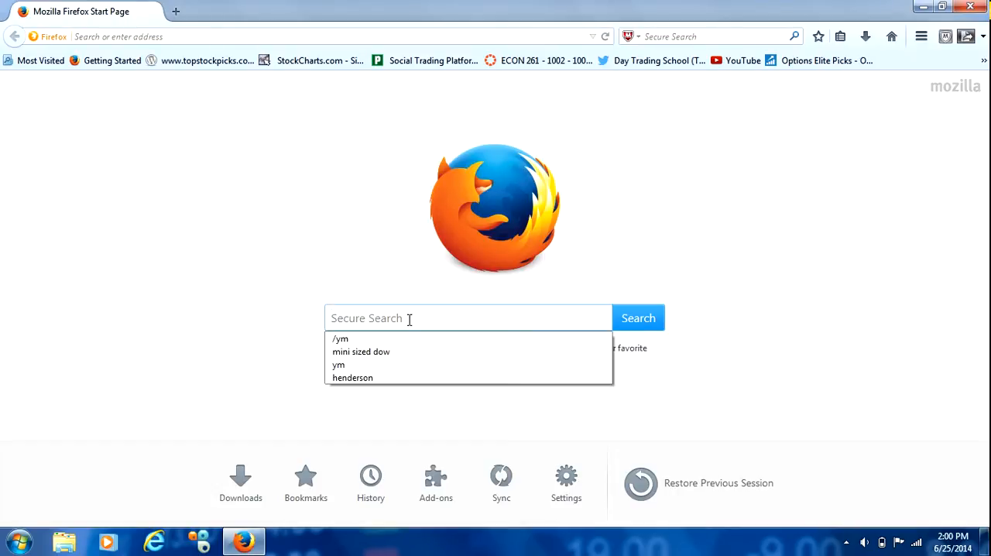